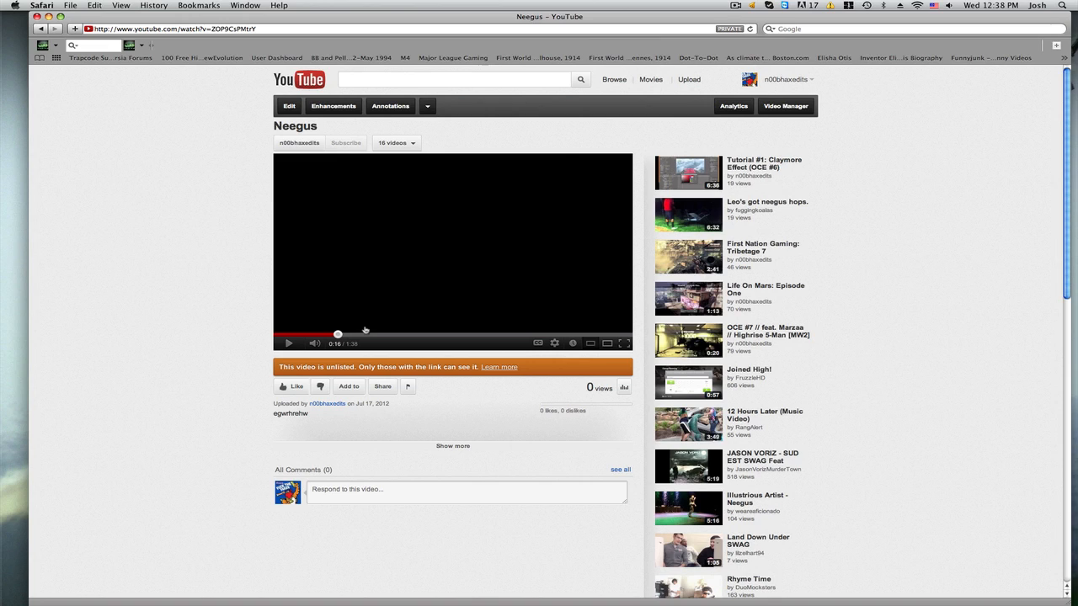
mouse_move(375, 324)
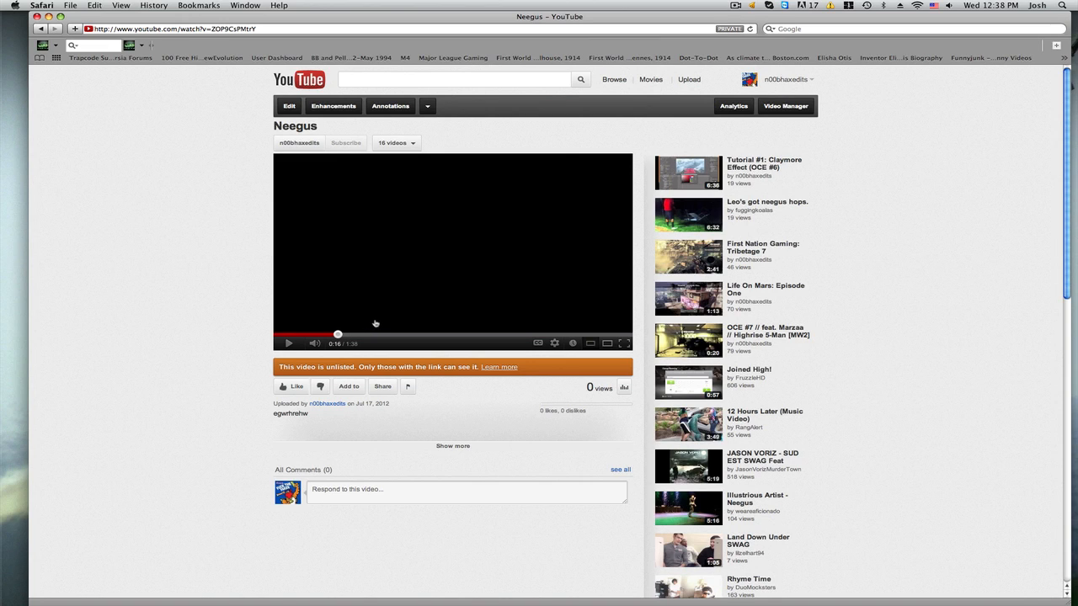
Scrub through the footage to the round-winning kill frame near 0;00;04;07
click(288, 342)
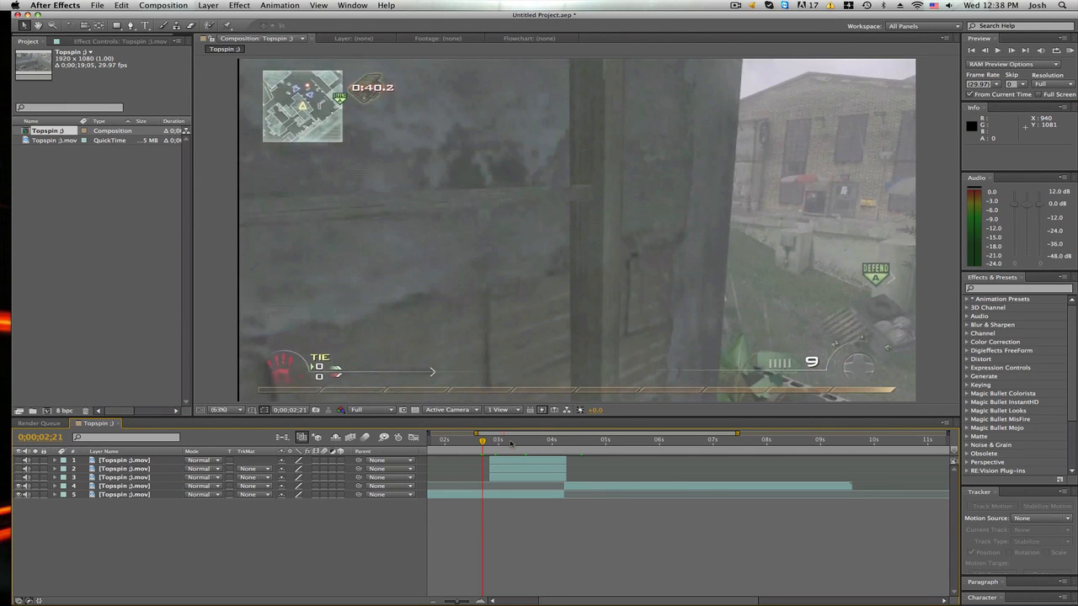
mouse_move(499, 443)
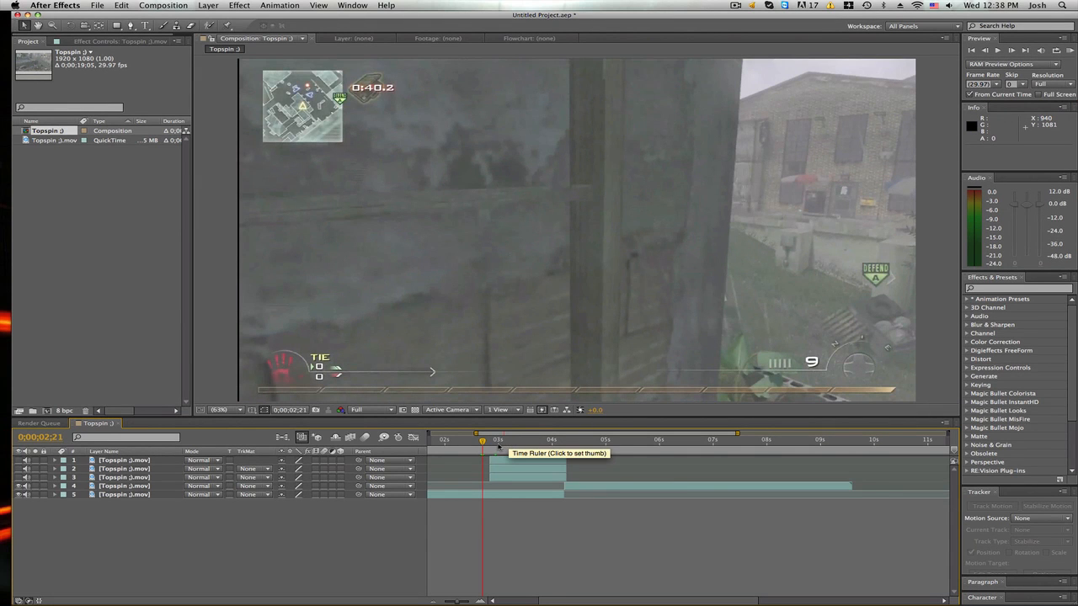
click(498, 439)
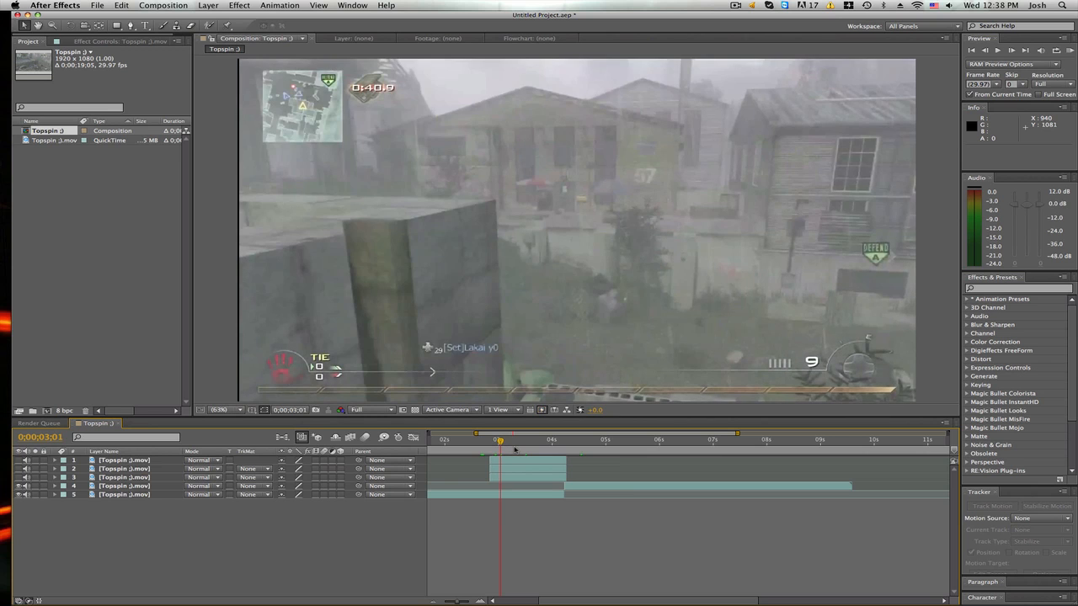
drag(499, 440, 476, 440)
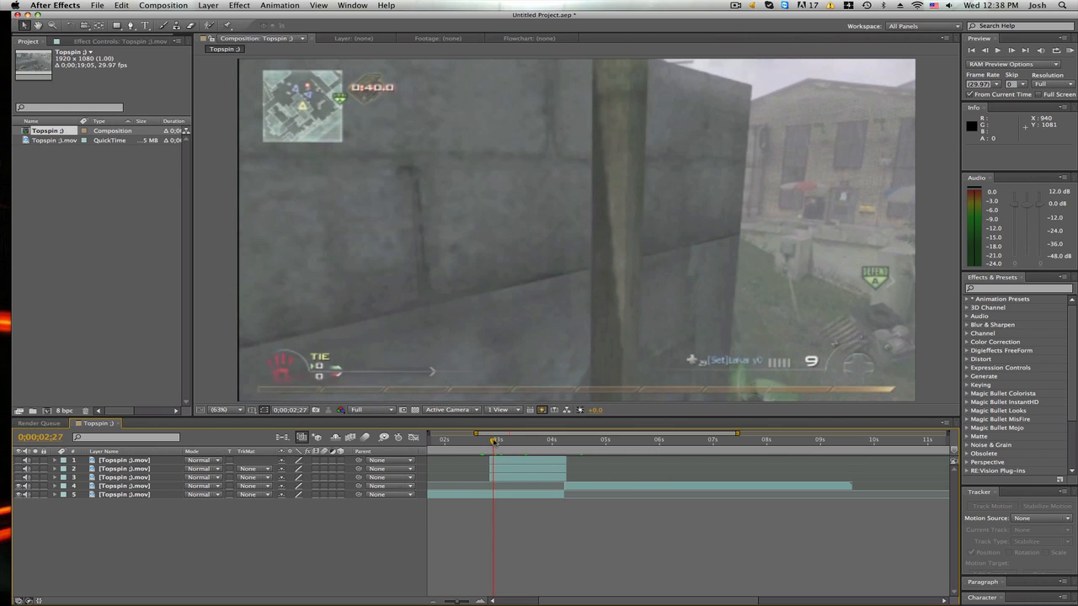
click(498, 439)
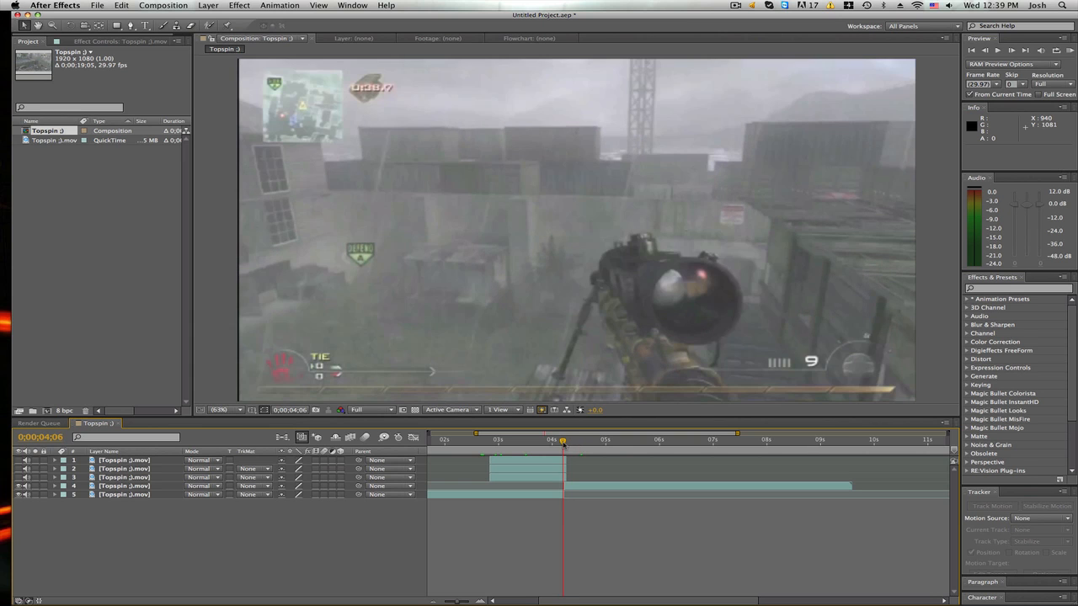
drag(562, 442, 543, 441)
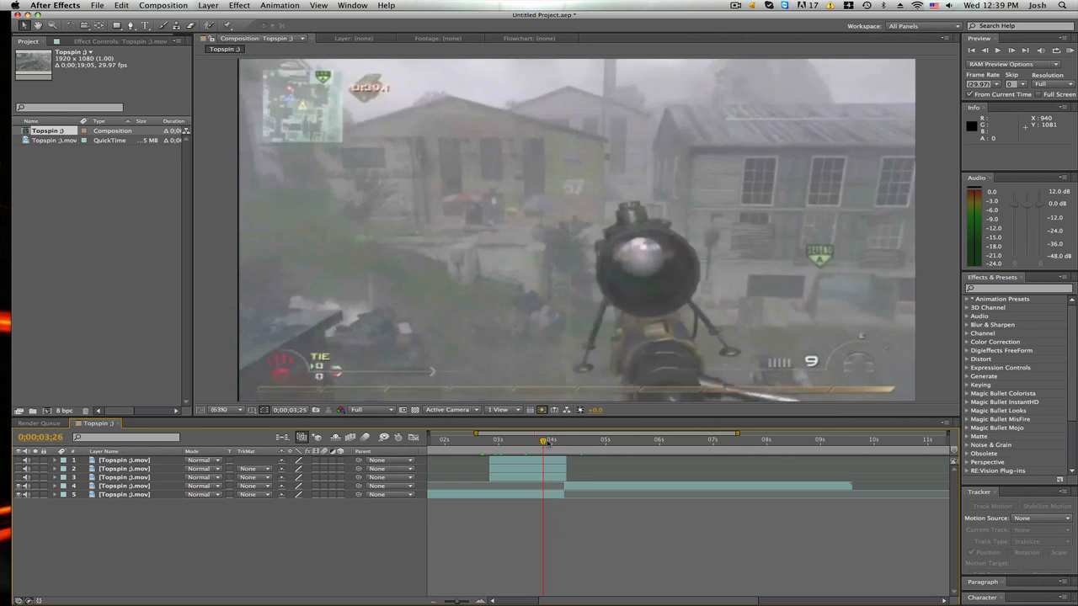
click(573, 439)
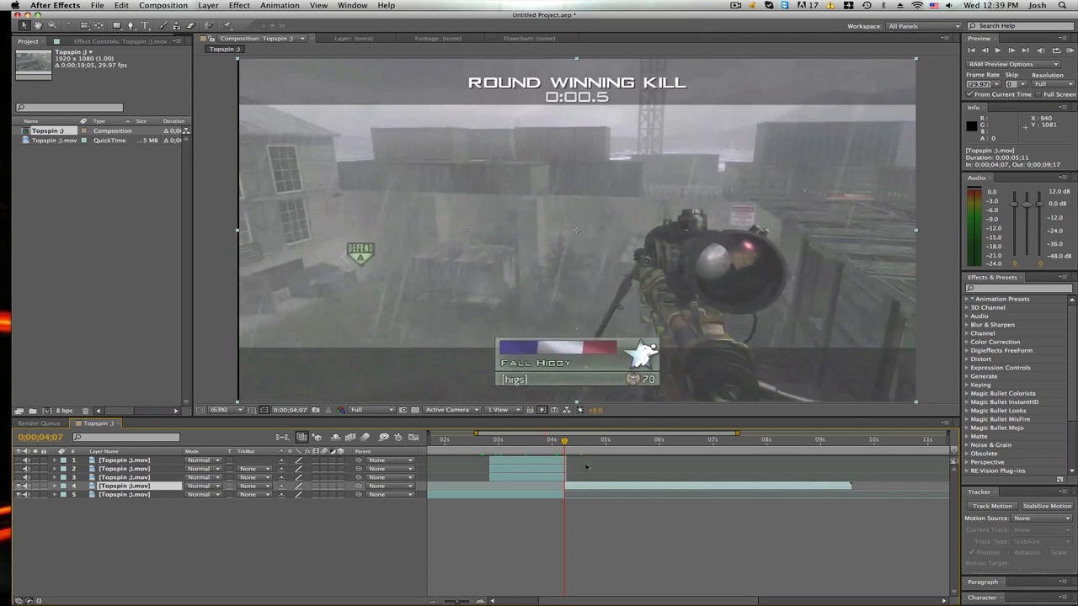
mouse_move(584, 488)
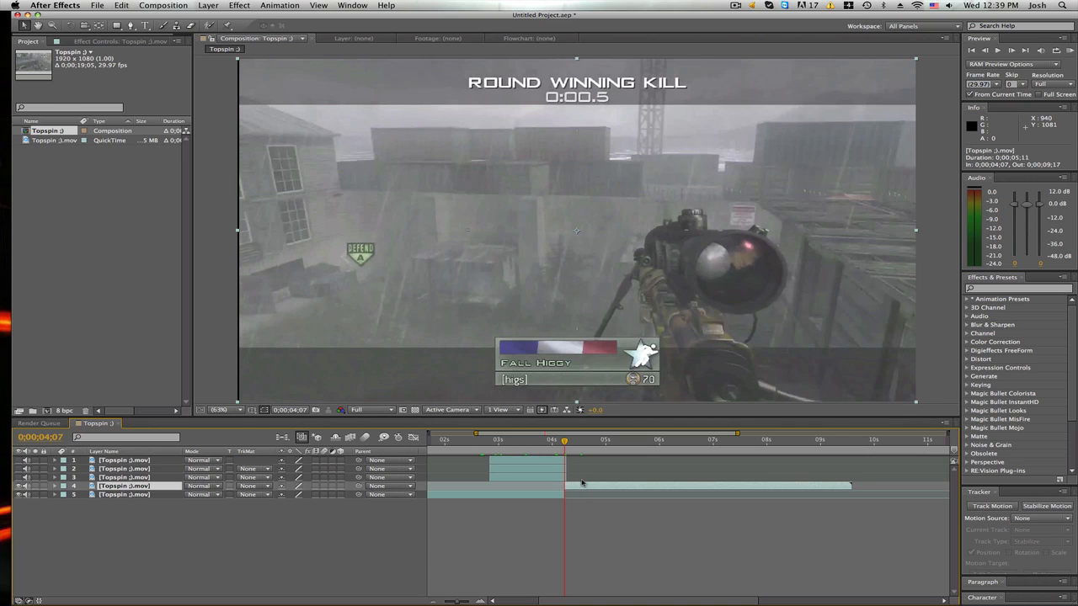
mouse_move(539, 463)
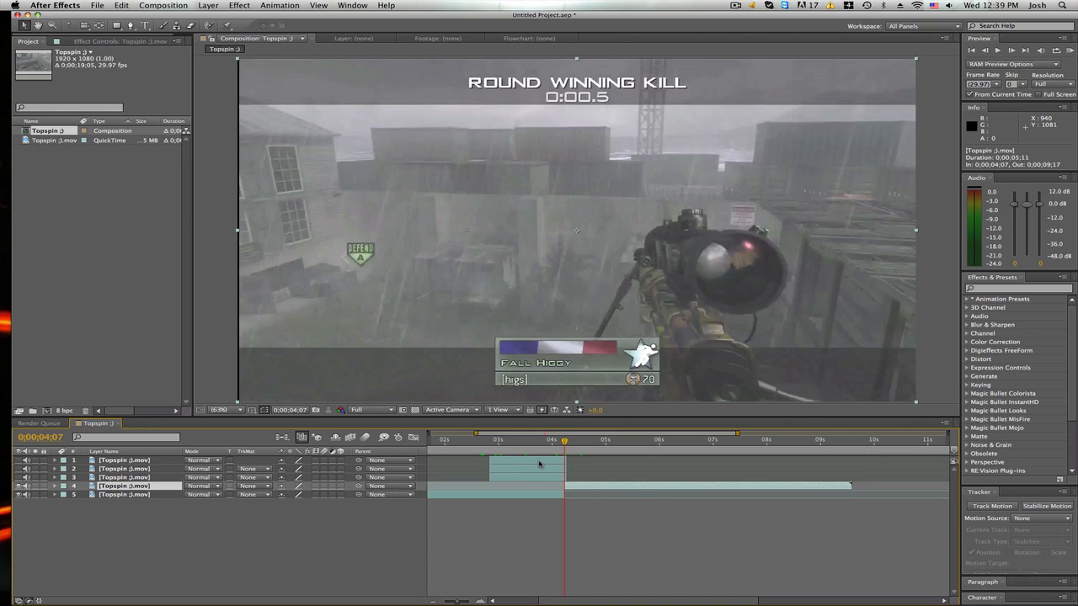
click(208, 5)
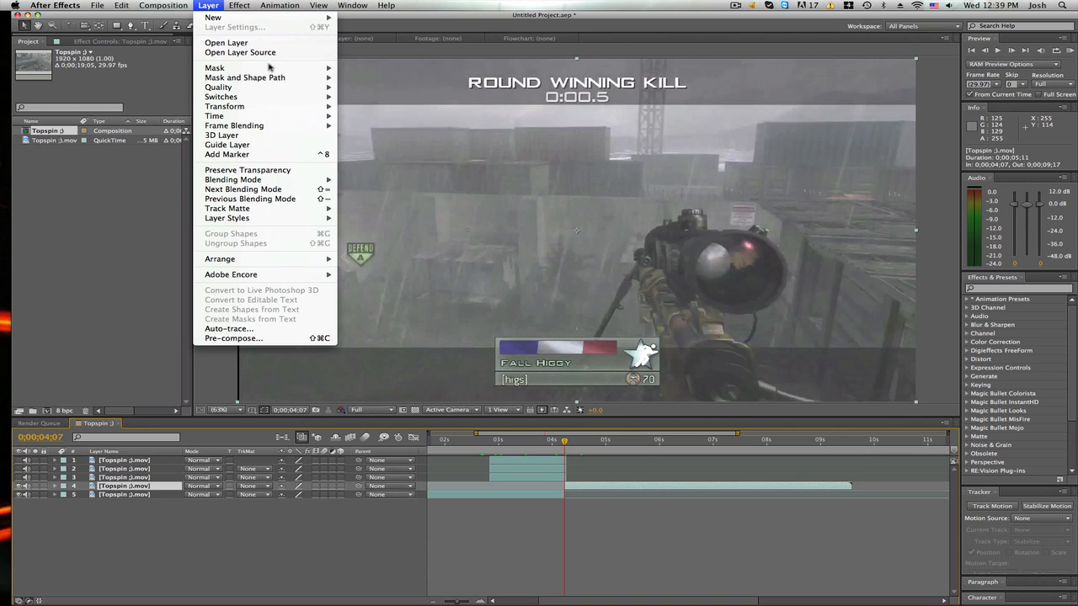
mouse_move(215, 115)
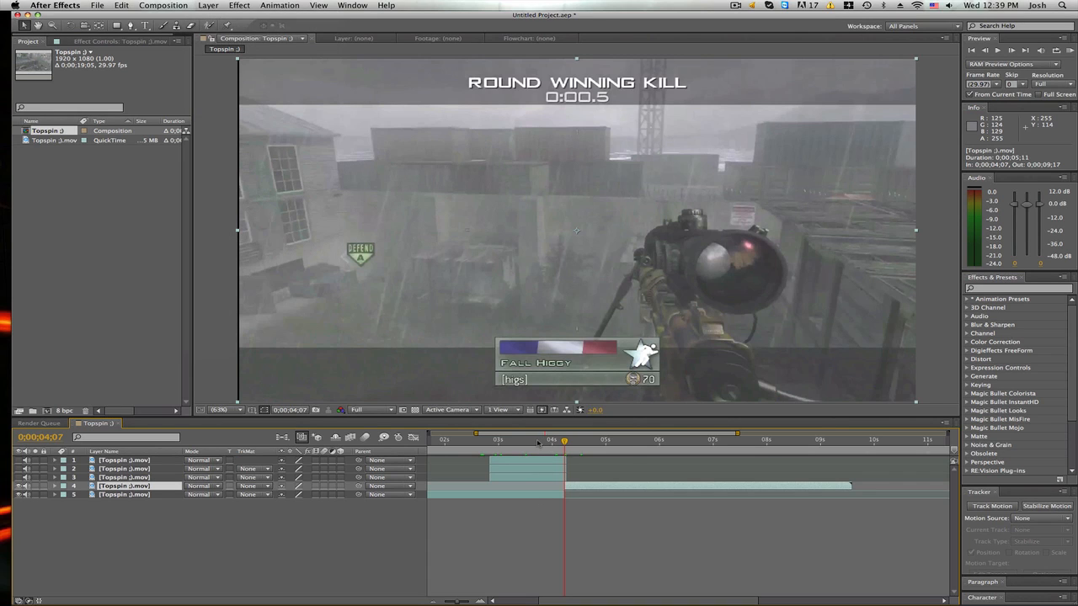
mouse_move(537, 441)
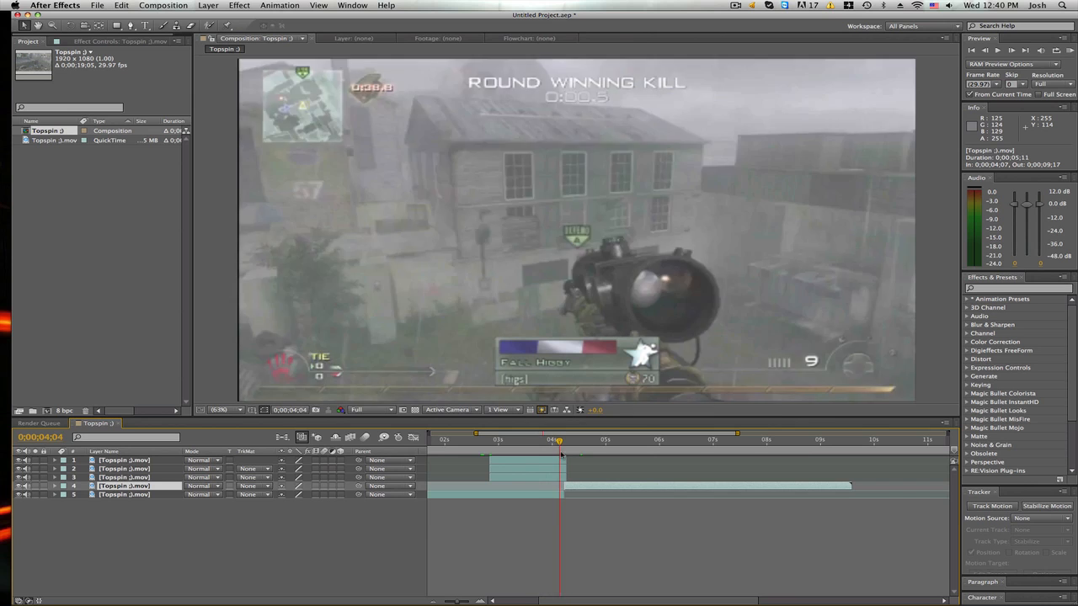
Keyframe the title layer's Position so it starts off-screen left and ends at the top
click(560, 439)
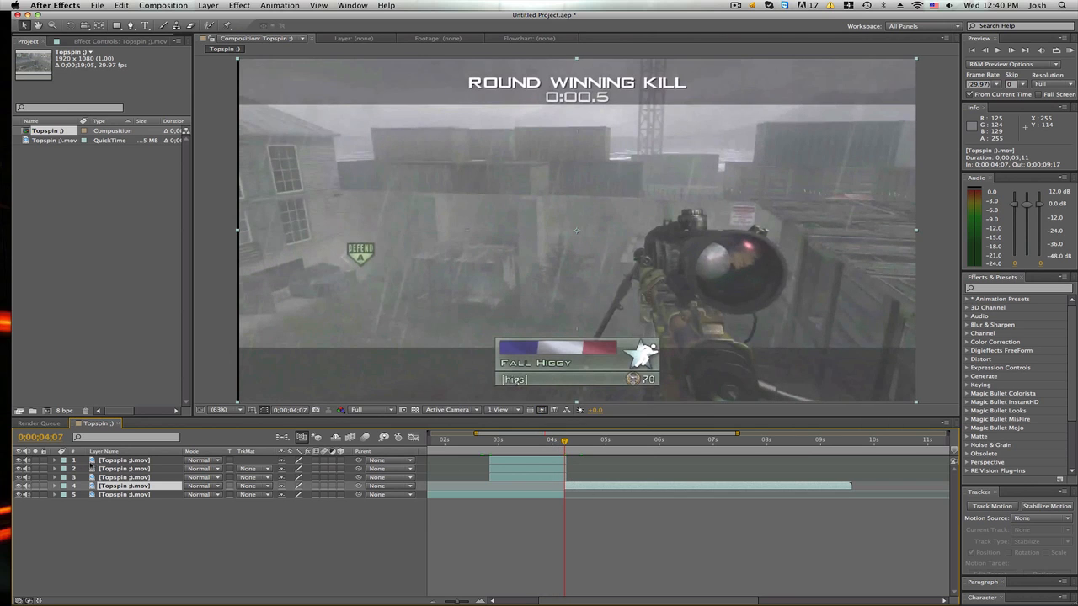
click(54, 460)
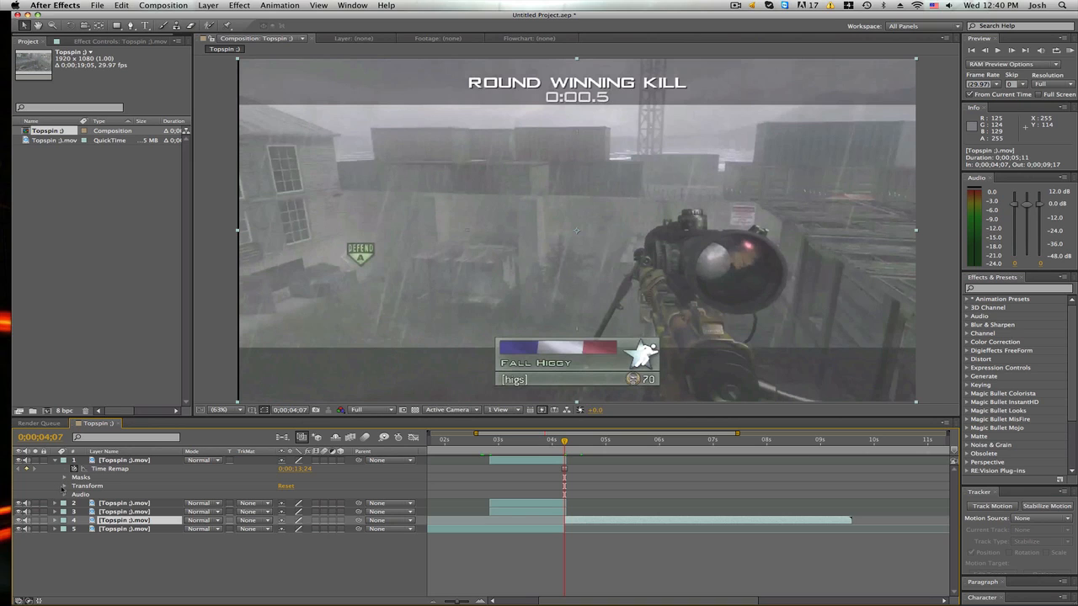
click(65, 486)
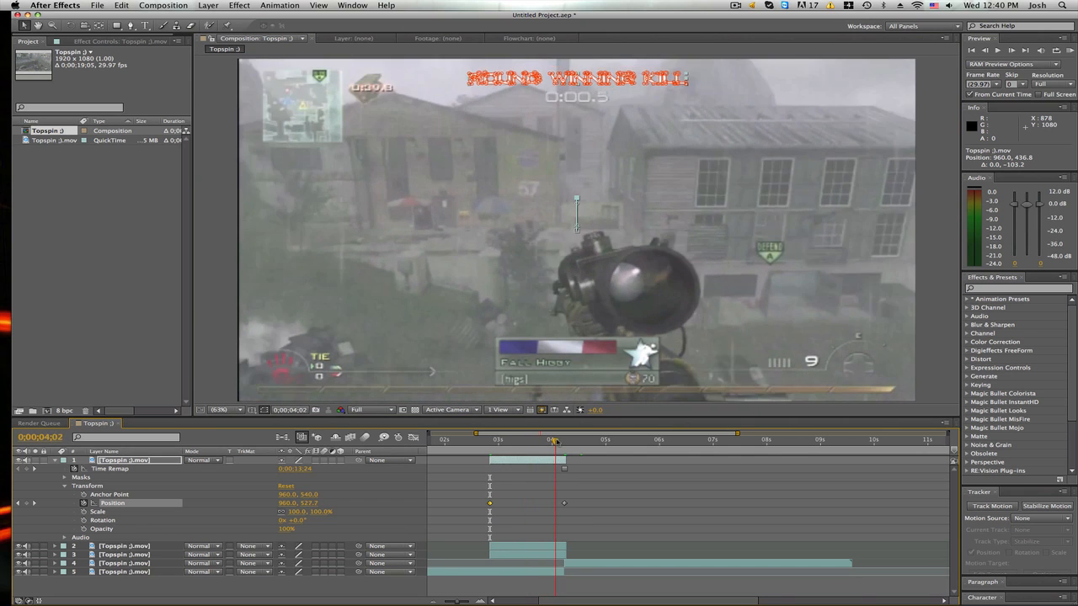
click(552, 438)
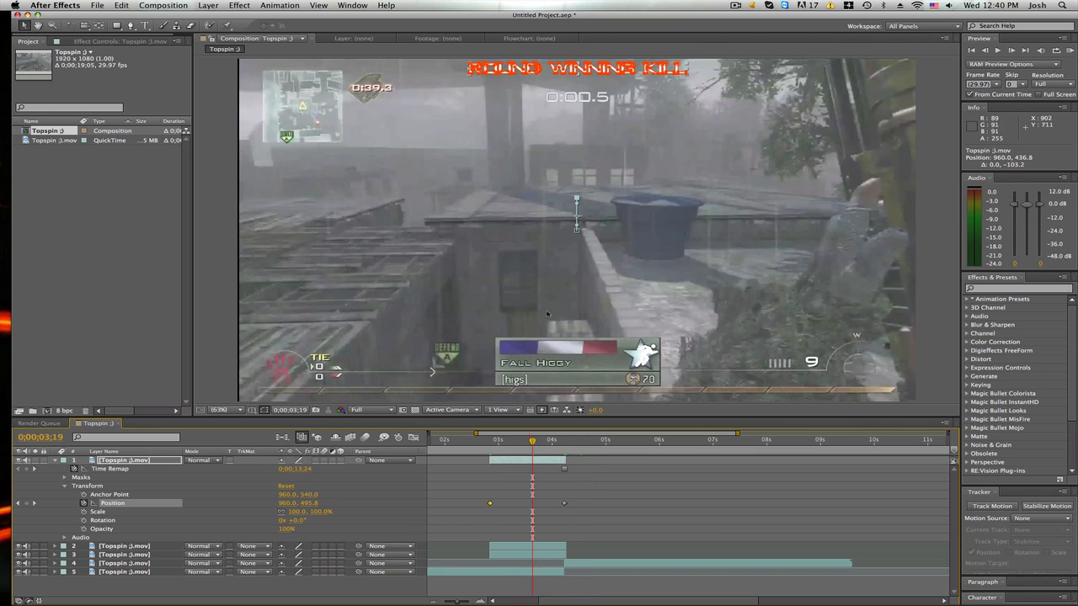
mouse_move(569, 205)
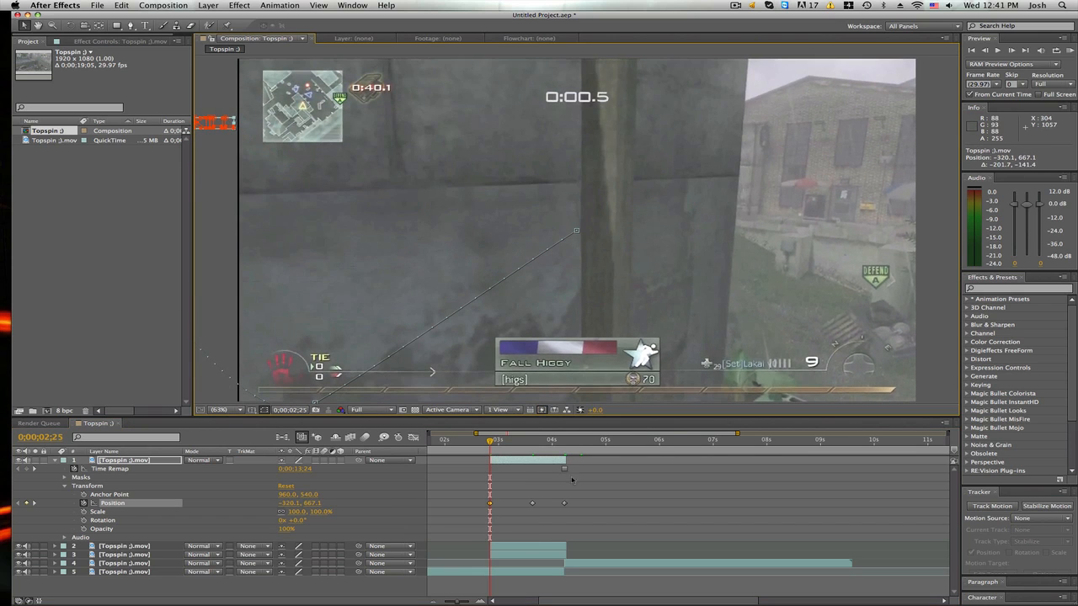
click(575, 440)
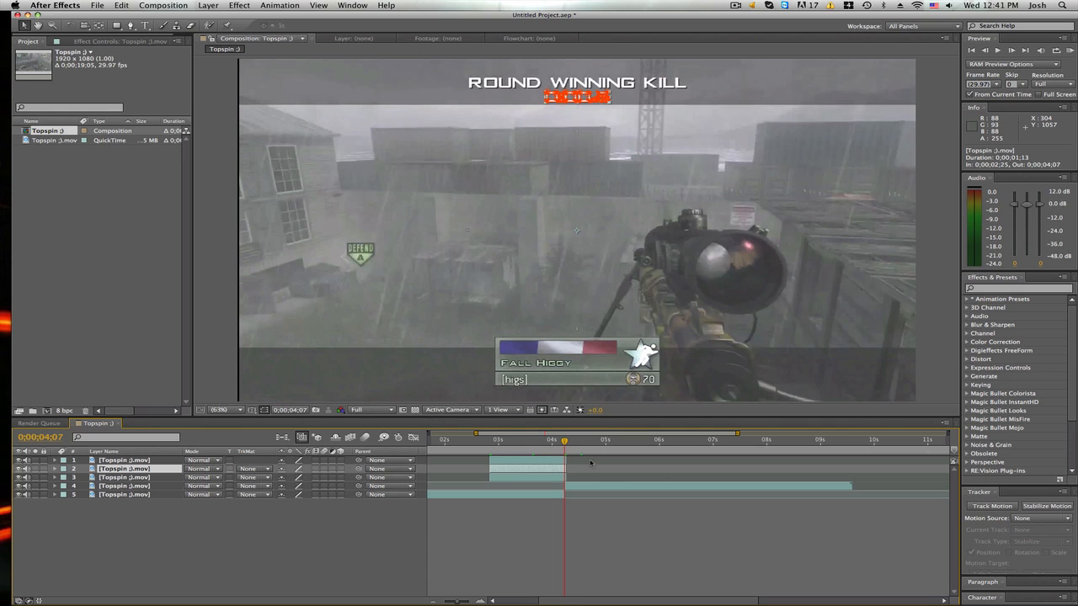
mouse_move(566, 448)
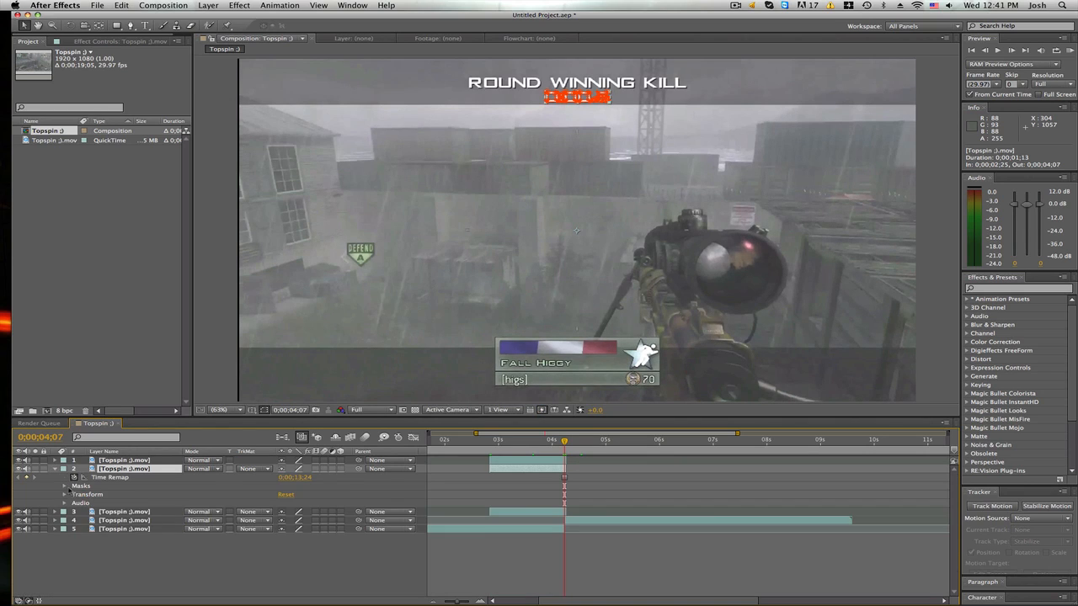
Keyframe the timer's Position at 4;07 and place it off-screen right at 2;26
click(65, 494)
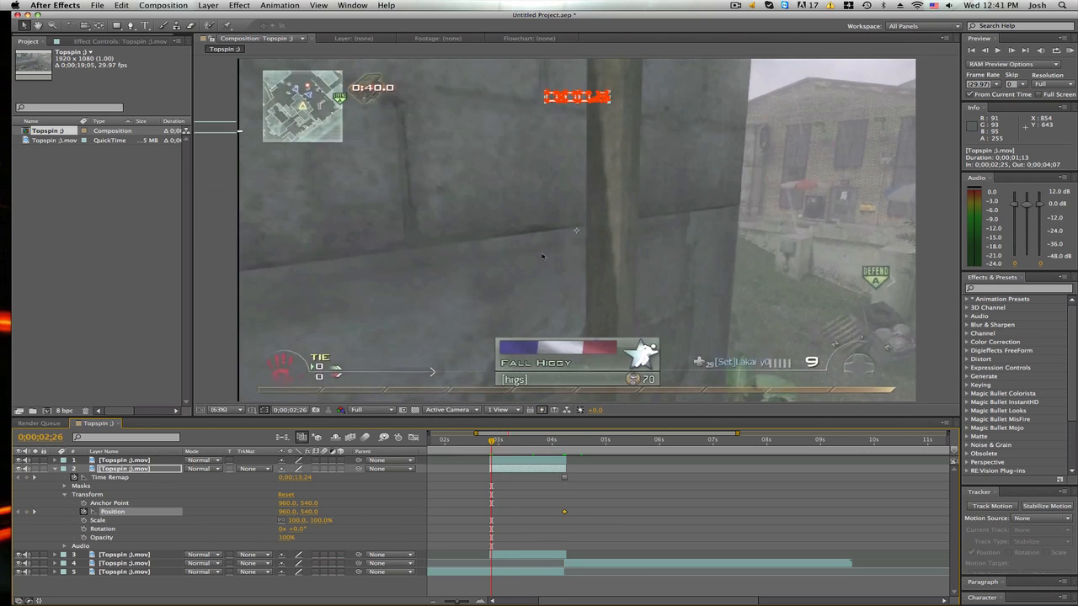
drag(576, 231, 917, 234)
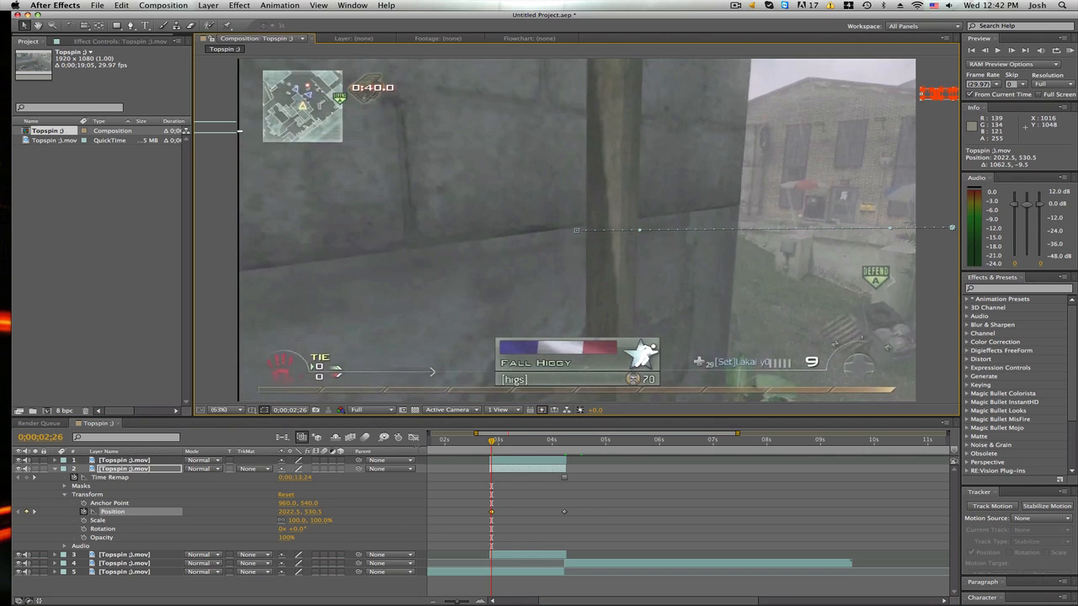
click(580, 440)
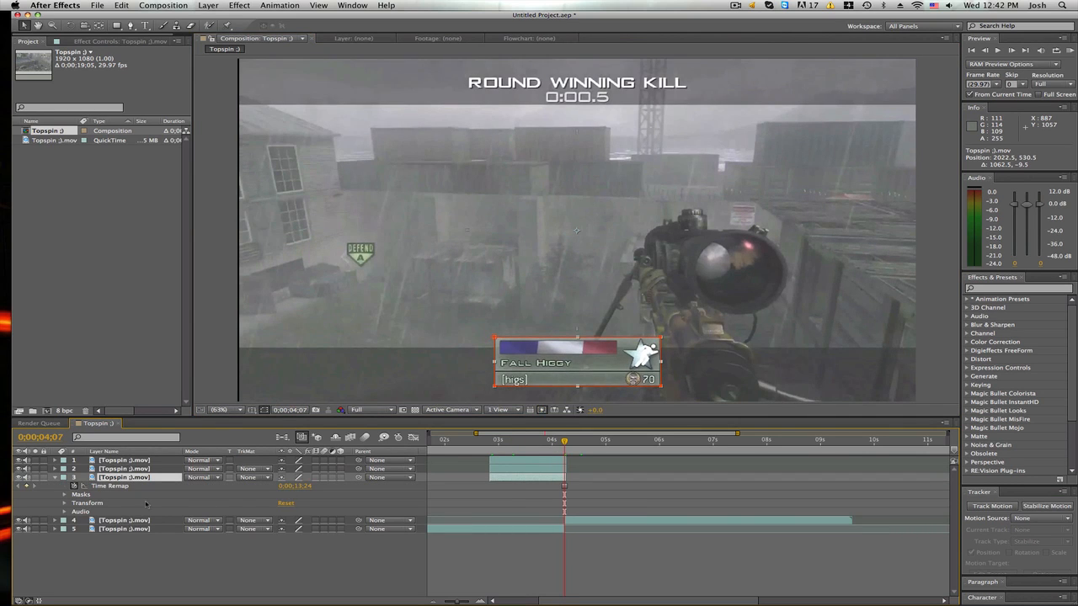
Keyframe the emblem's Position, Scale and Rotation so it flies down small and spinning by 4;07
click(65, 503)
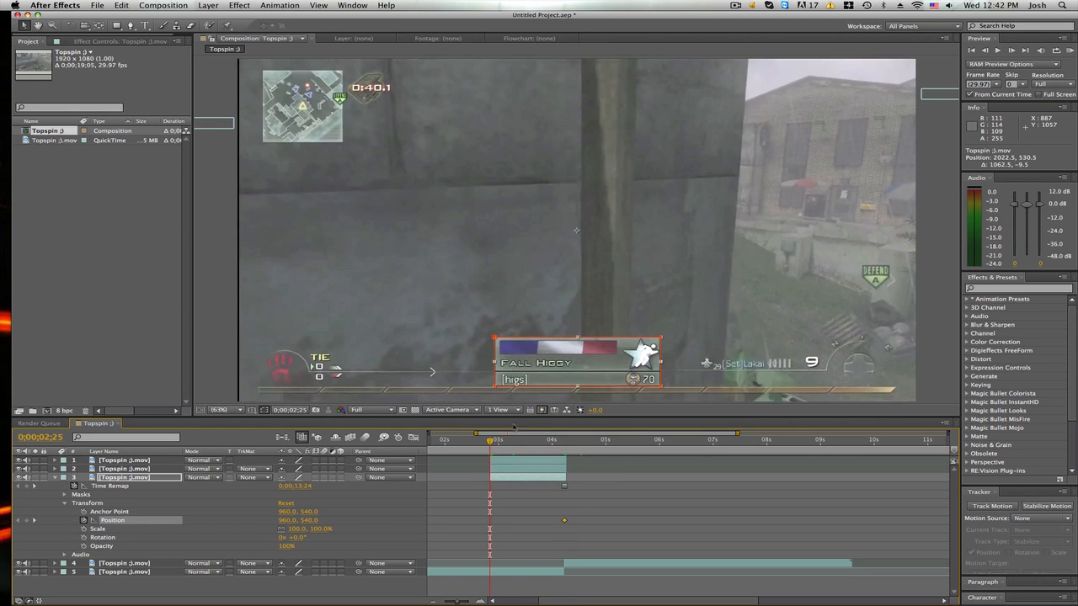
mouse_move(560, 347)
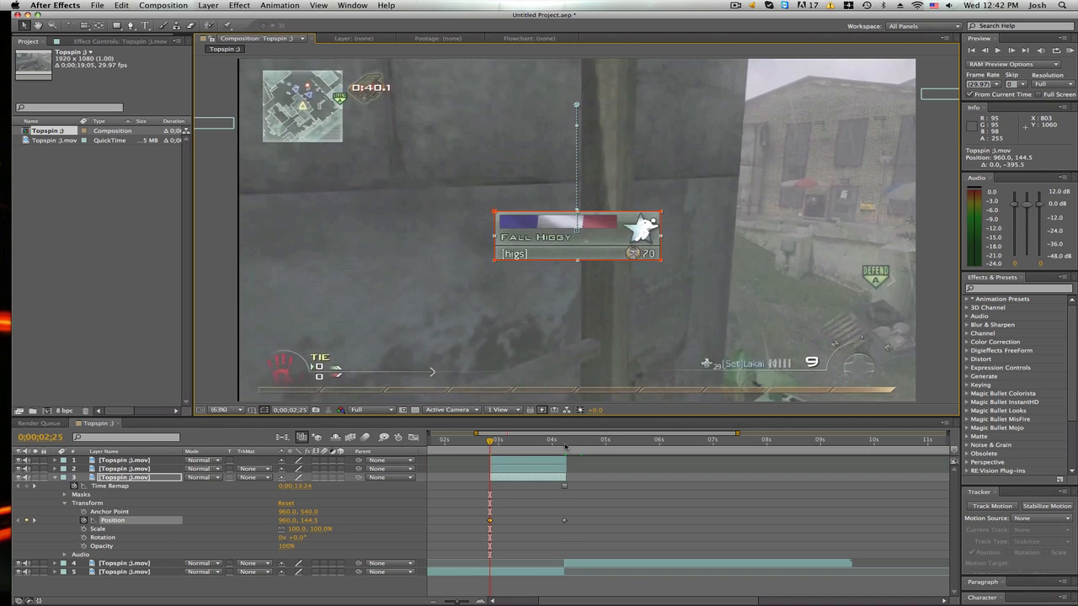
click(564, 439)
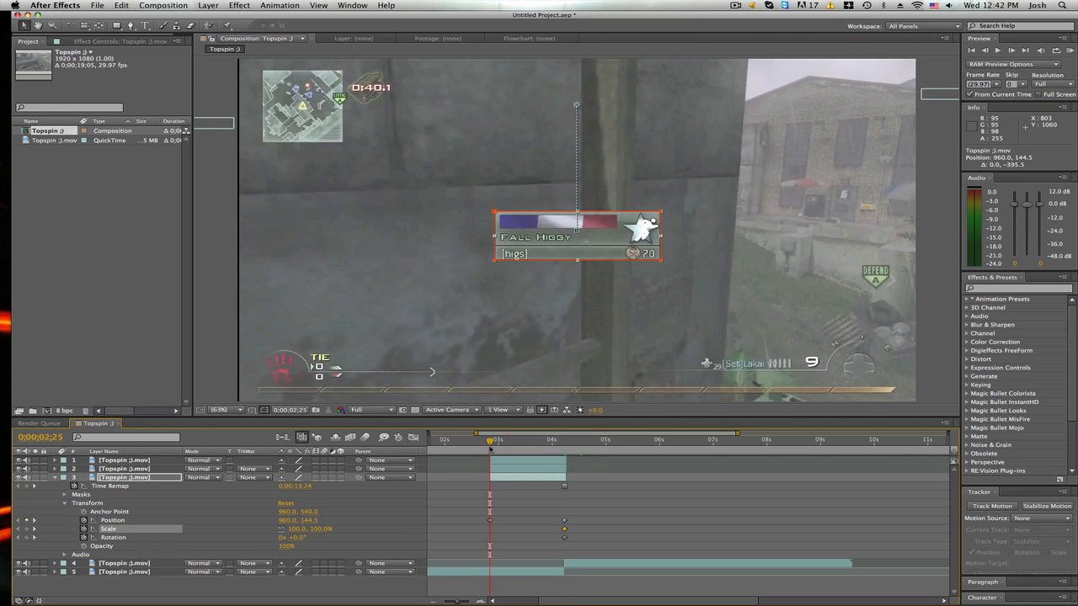
mouse_move(490, 439)
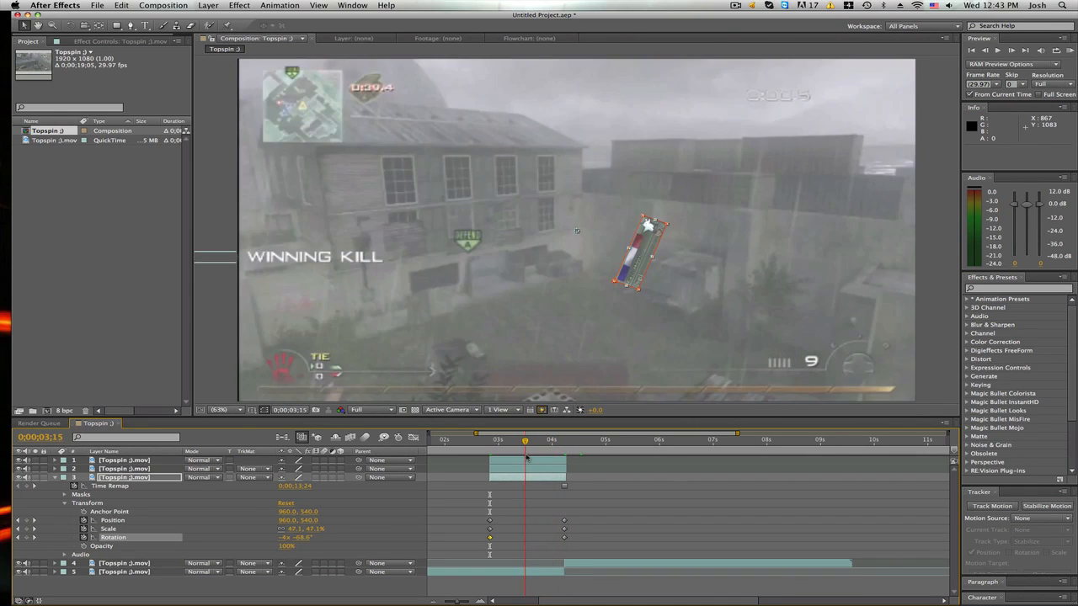
click(553, 440)
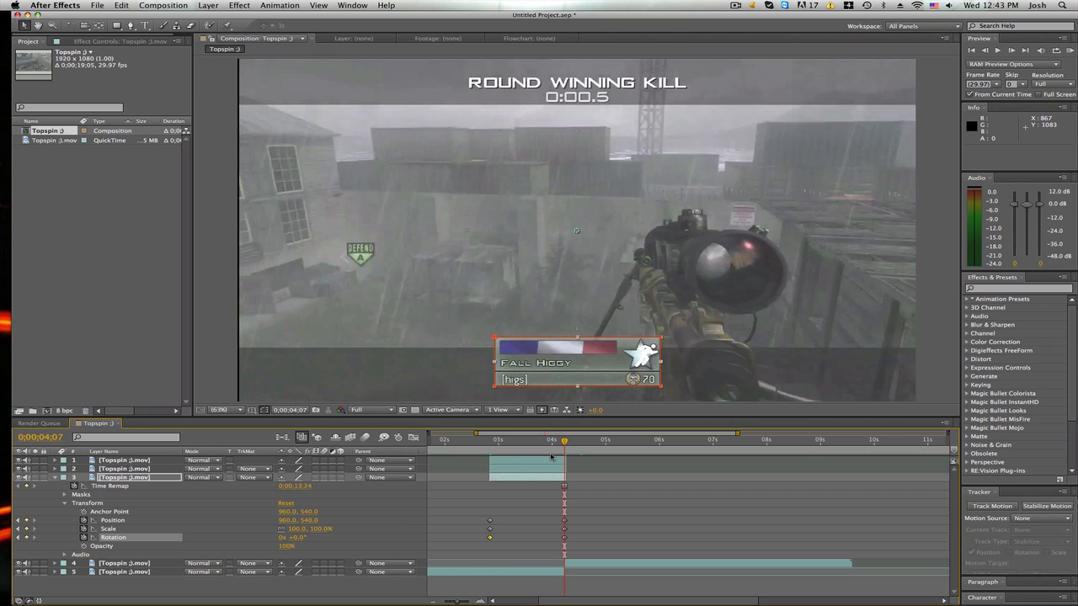
Collapse layer 3's Transform properties
click(509, 440)
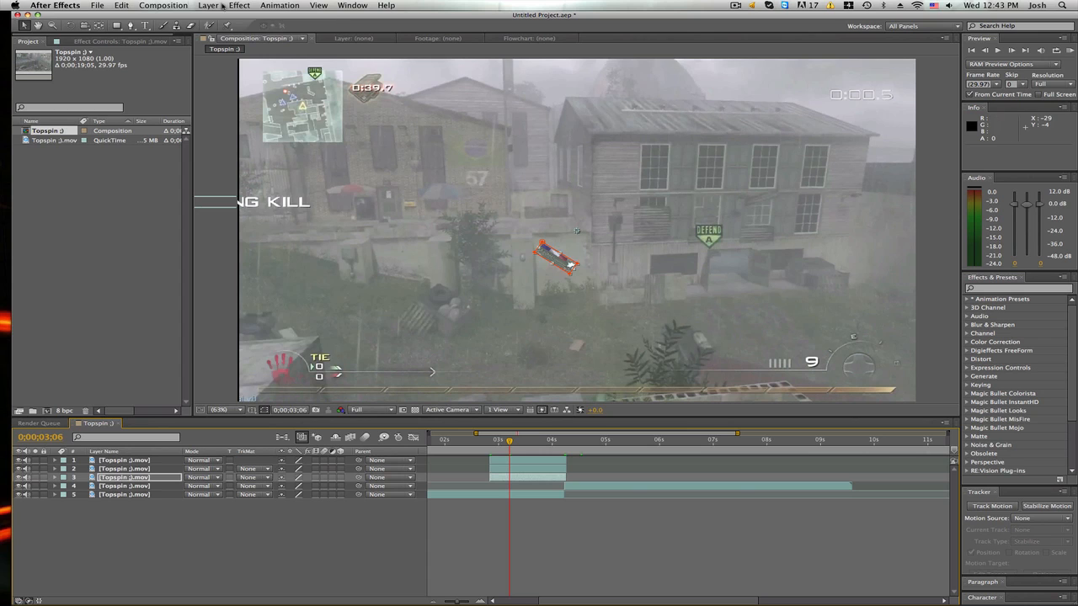
Create a comp-size black solid and lower it to cover the bottom of the frame
click(208, 5)
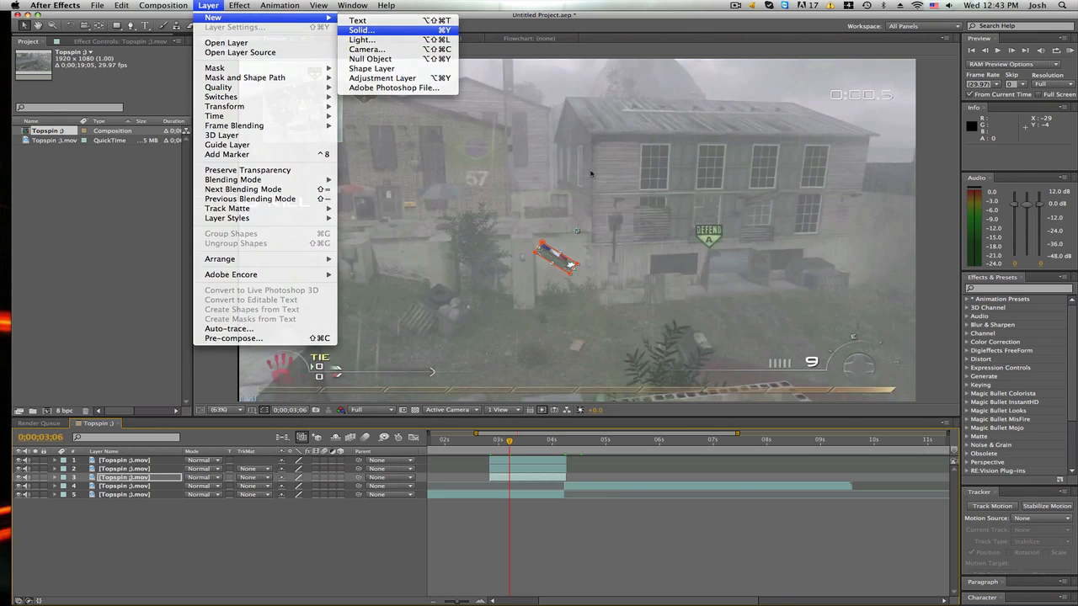
click(361, 30)
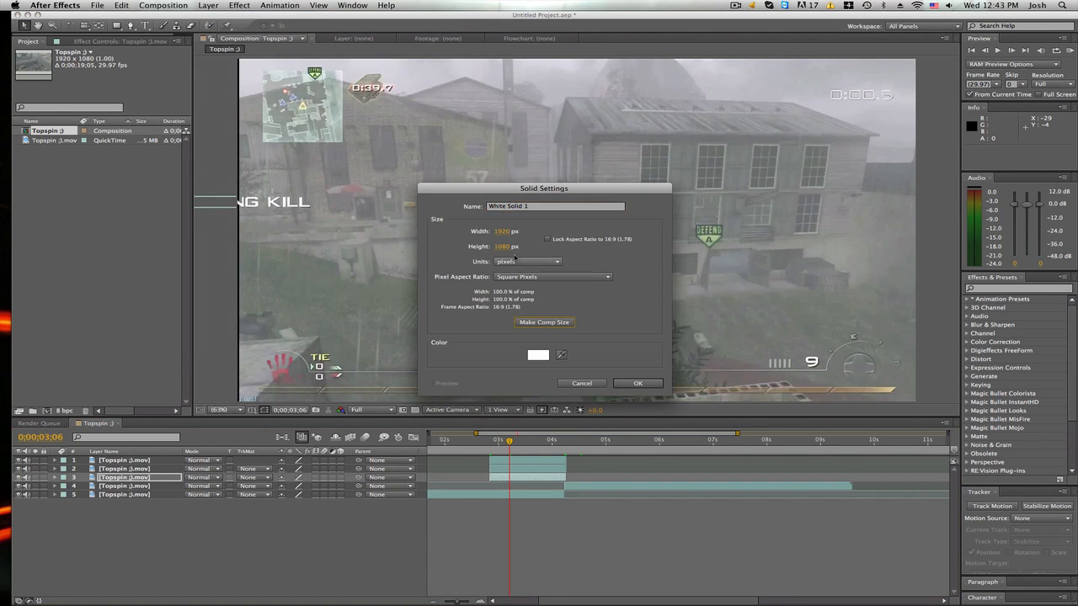
click(538, 354)
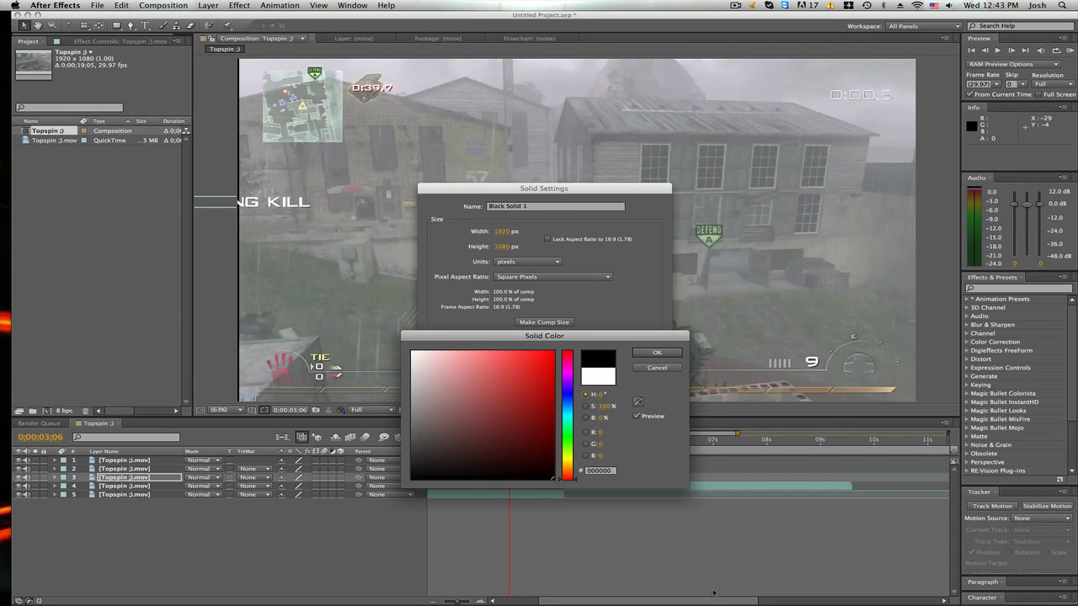
click(657, 352)
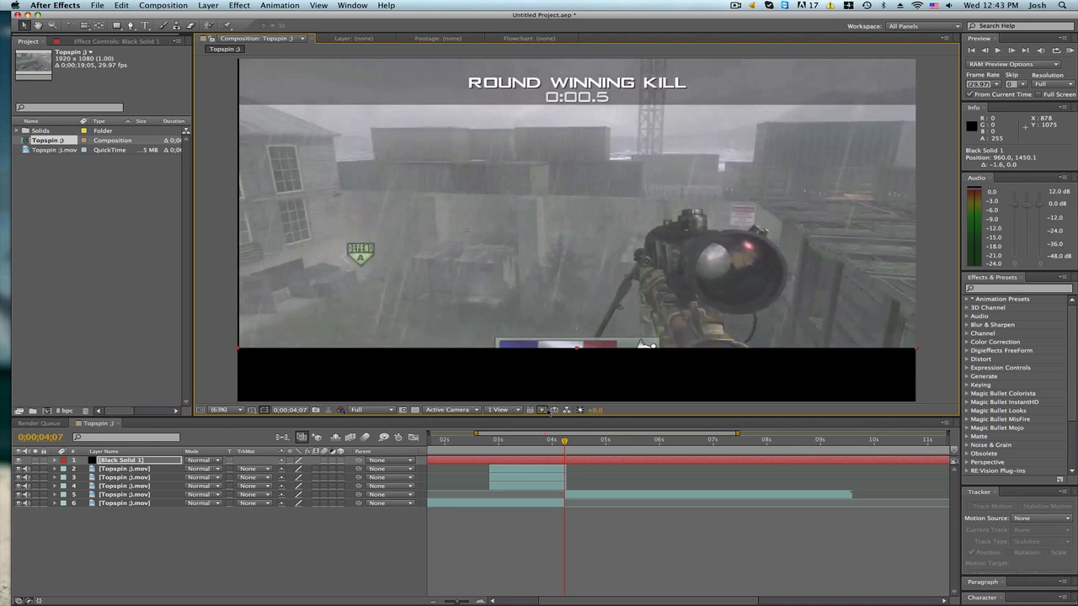
Duplicate the black solid as a top bar and trim both bars to 2;25–4;07
click(54, 459)
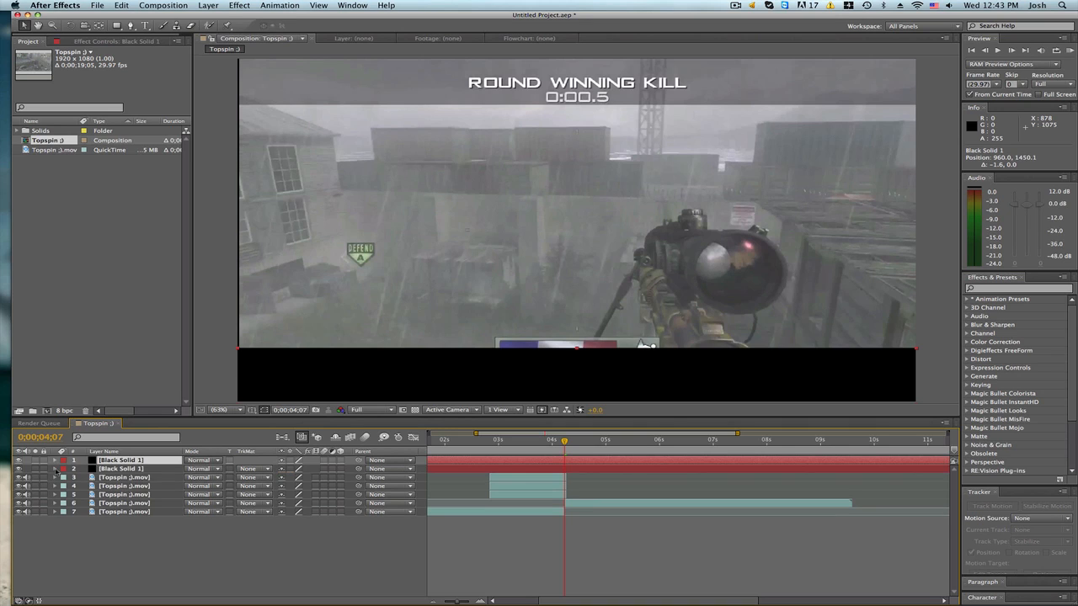
click(55, 469)
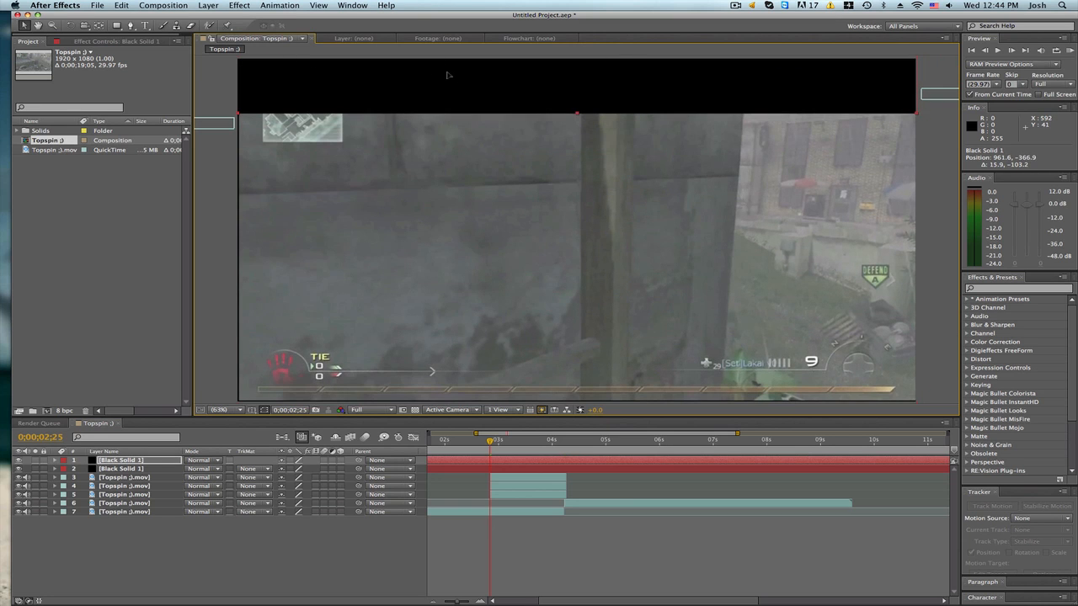
click(566, 439)
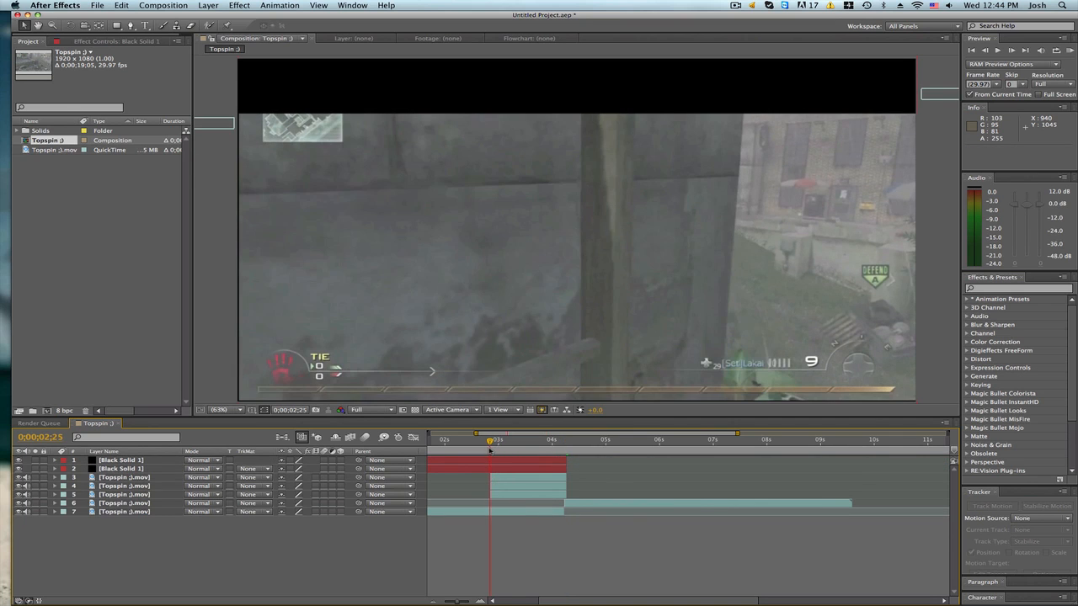
click(120, 464)
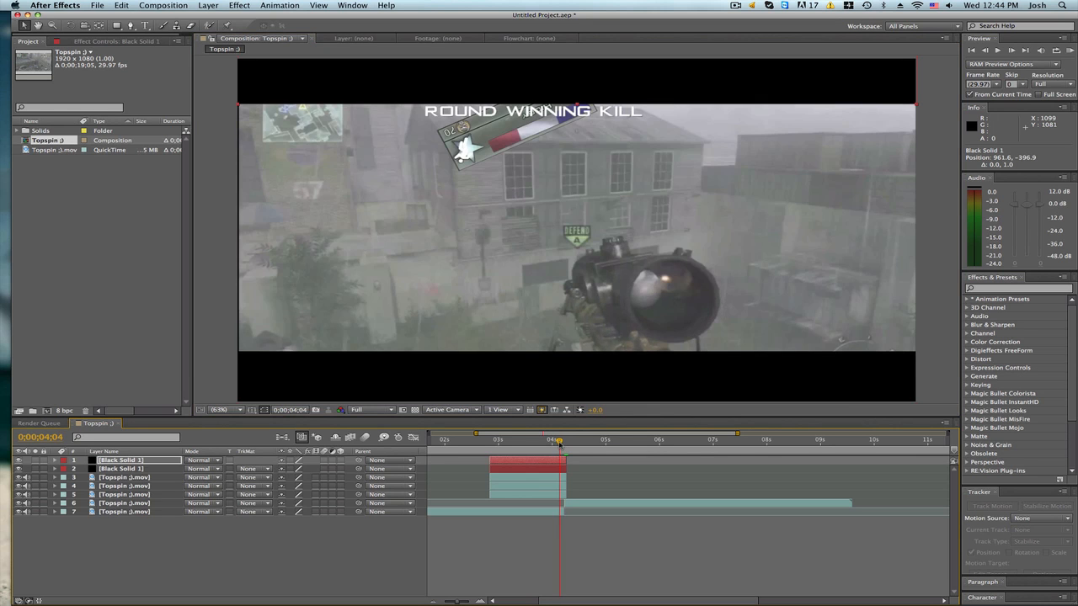
Give Black Solid 1 Position slide-in keyframes and 63% opacity
click(564, 440)
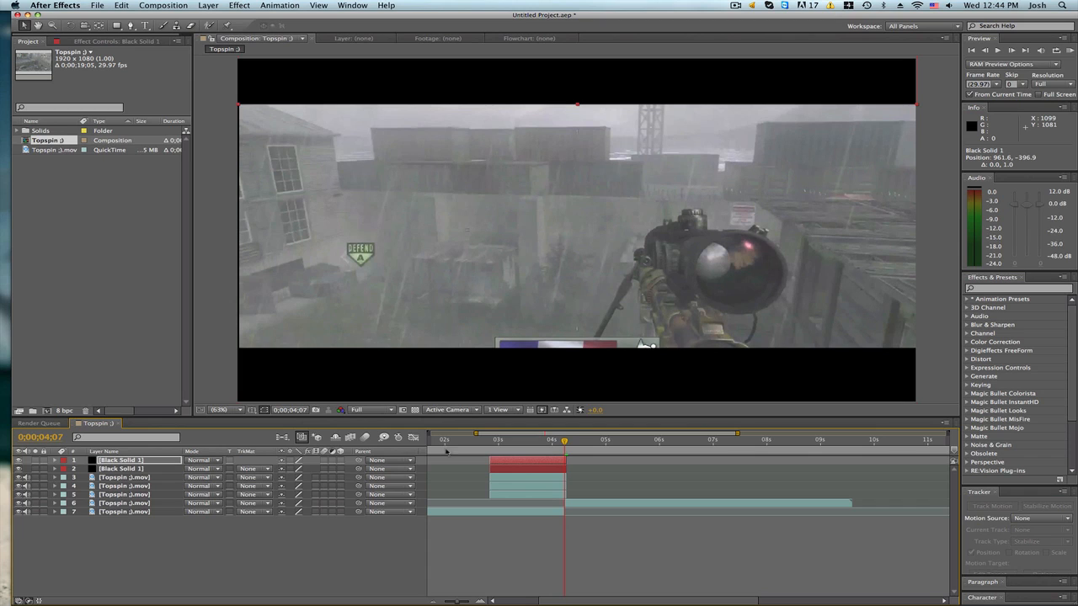
click(54, 460)
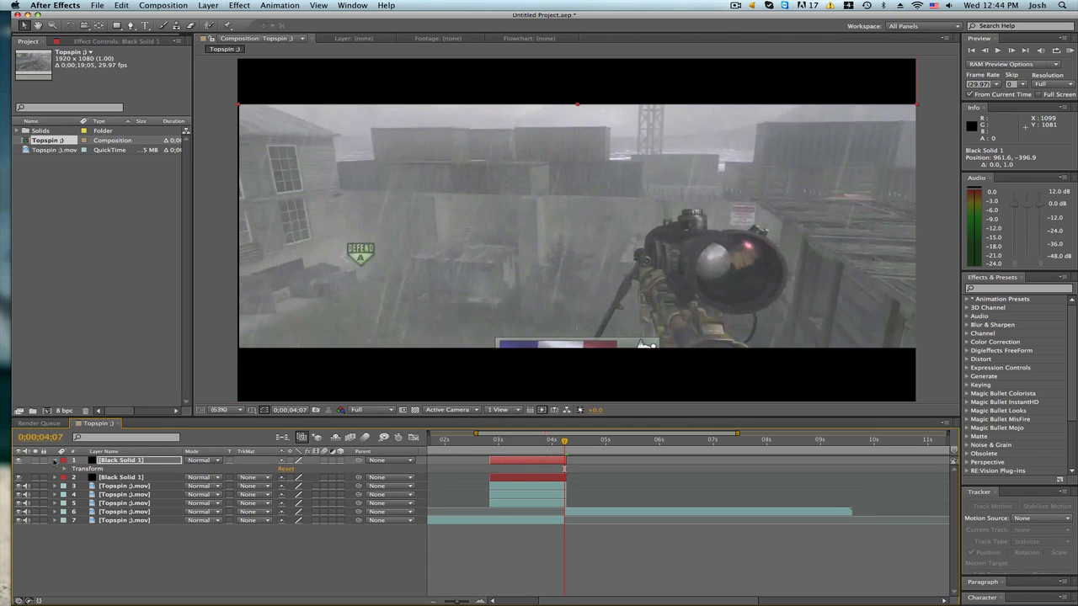
click(54, 460)
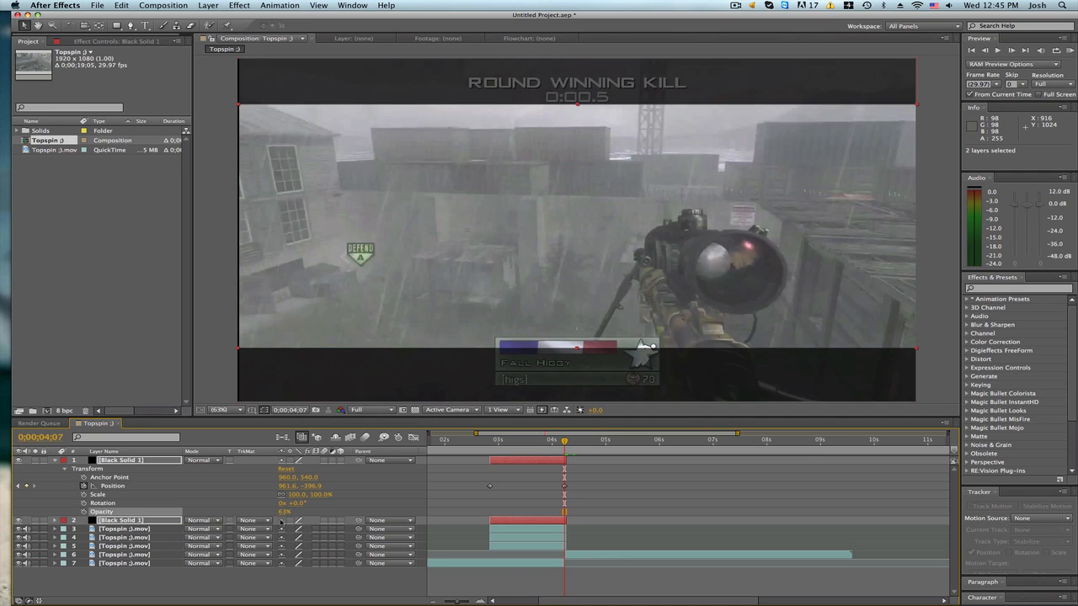
Keyframe Black Solid 2's slide-in, set bar opacities to 53%/47%, and place bars under the overlays
click(563, 439)
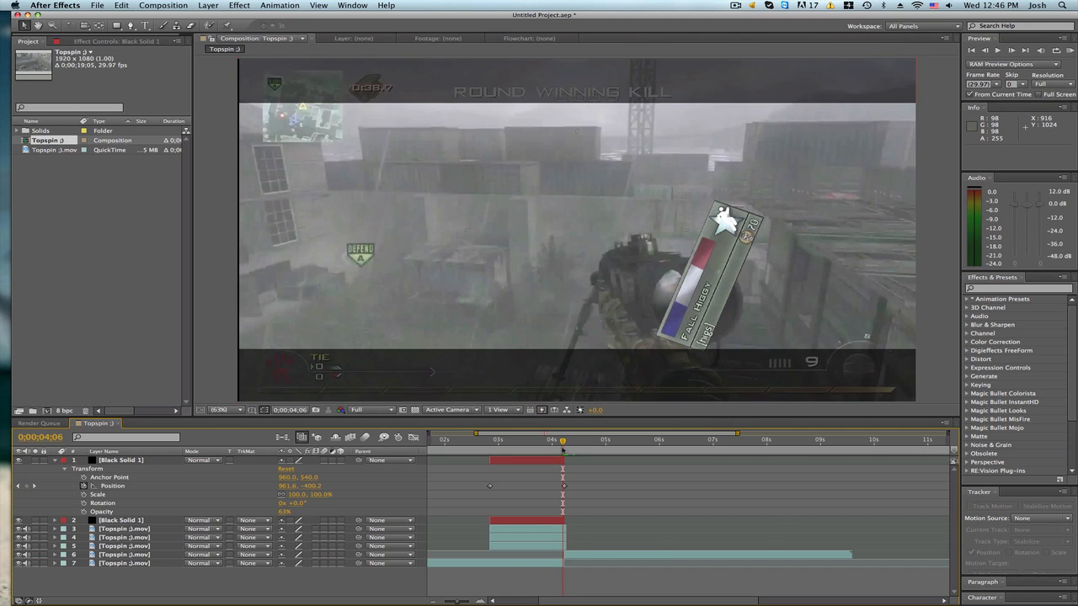
click(122, 520)
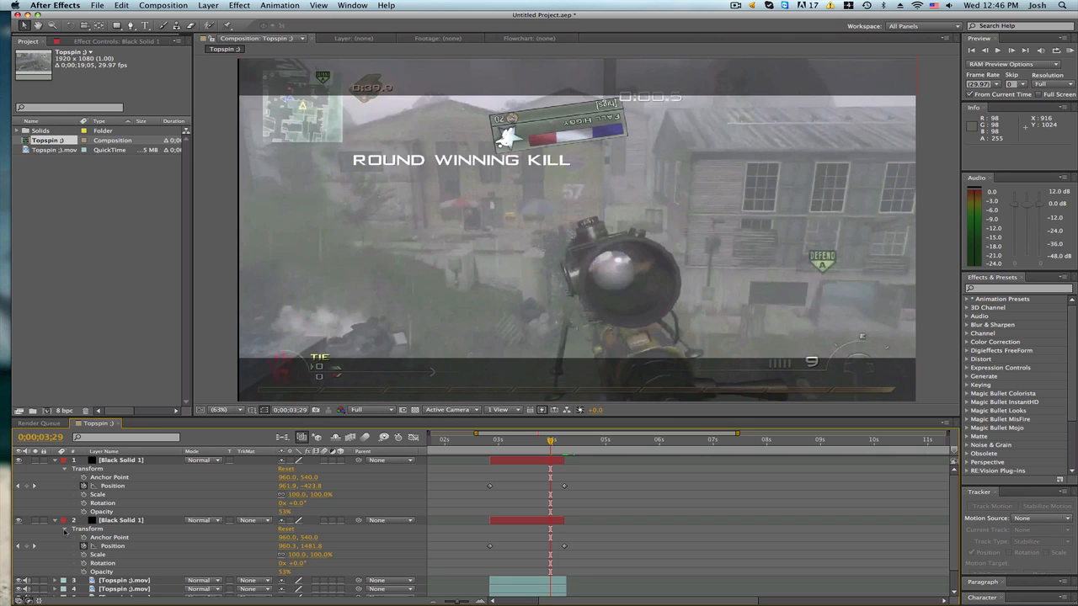
mouse_move(411, 491)
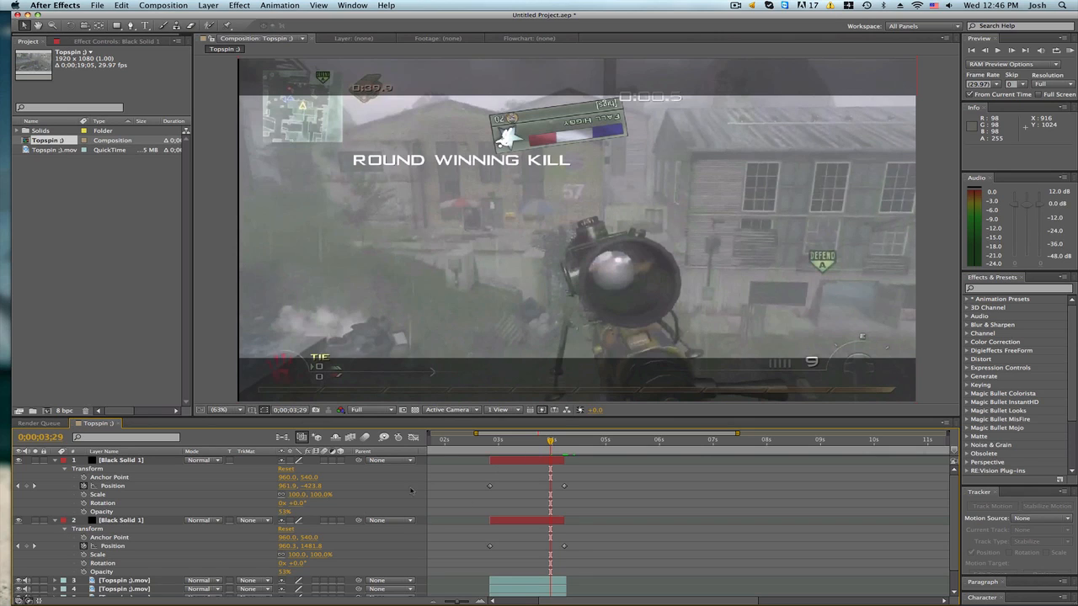
double_click(291, 571)
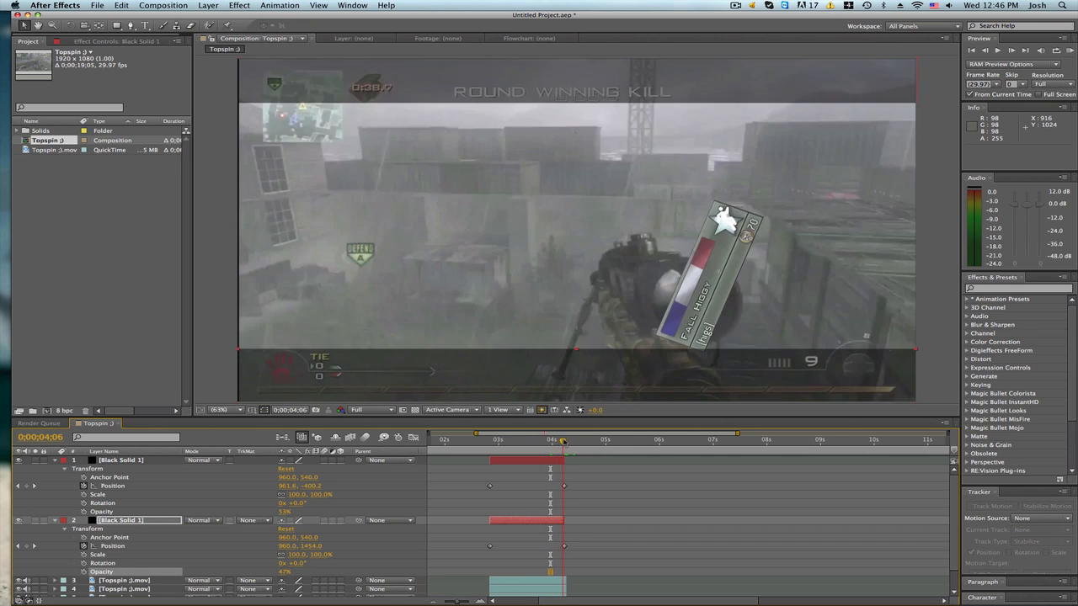
click(564, 439)
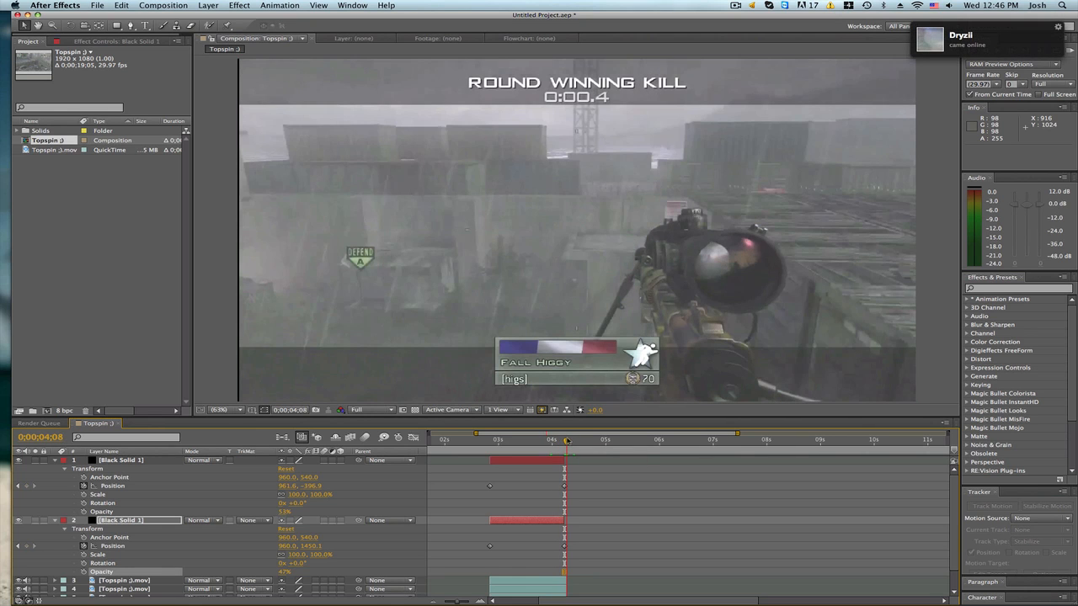
click(551, 440)
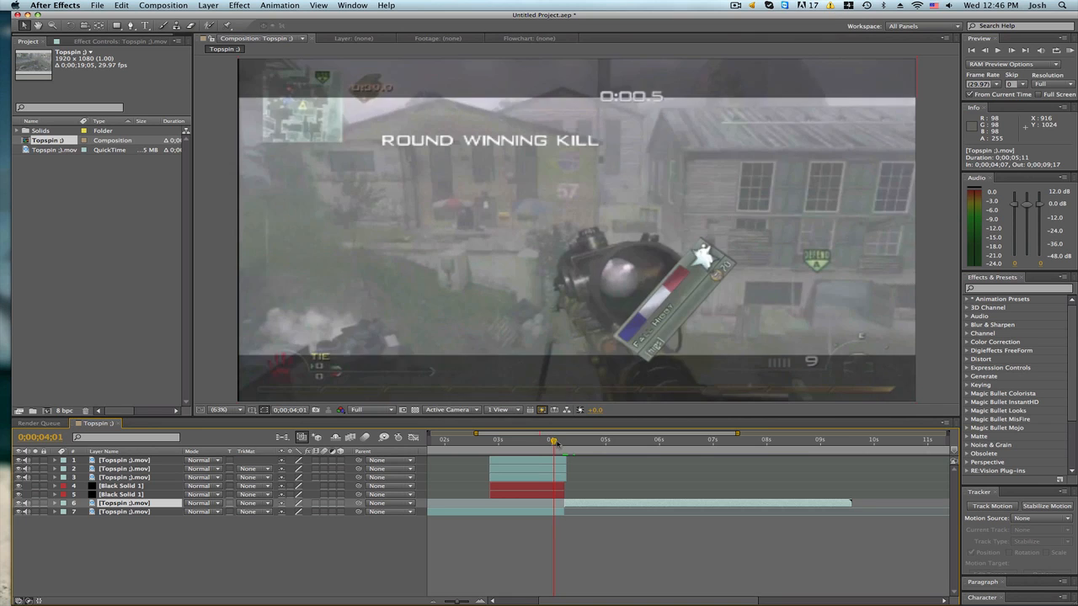
Marquee-select layers 1–3: the title, timer and emblem overlays
drag(552, 441, 561, 441)
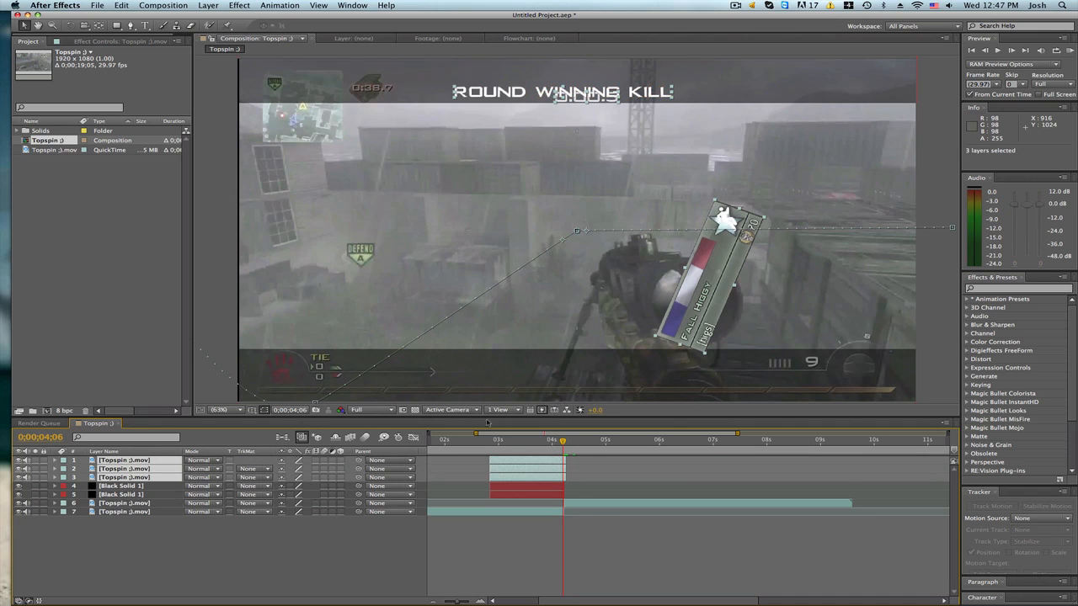
Apply a Drop Shadow layer style to the three selected overlay layers
click(207, 6)
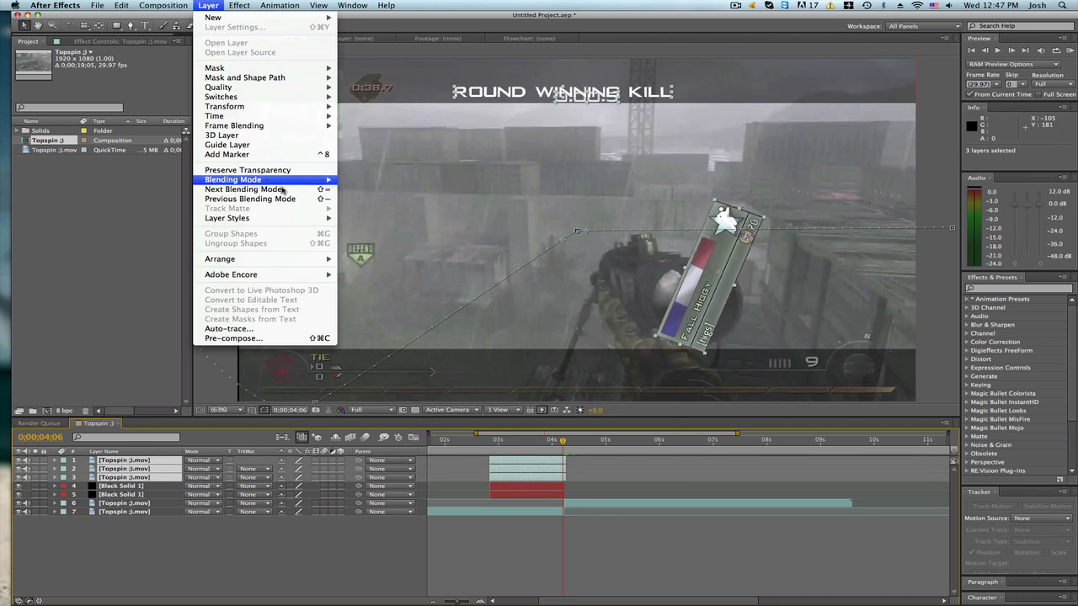
mouse_move(226, 218)
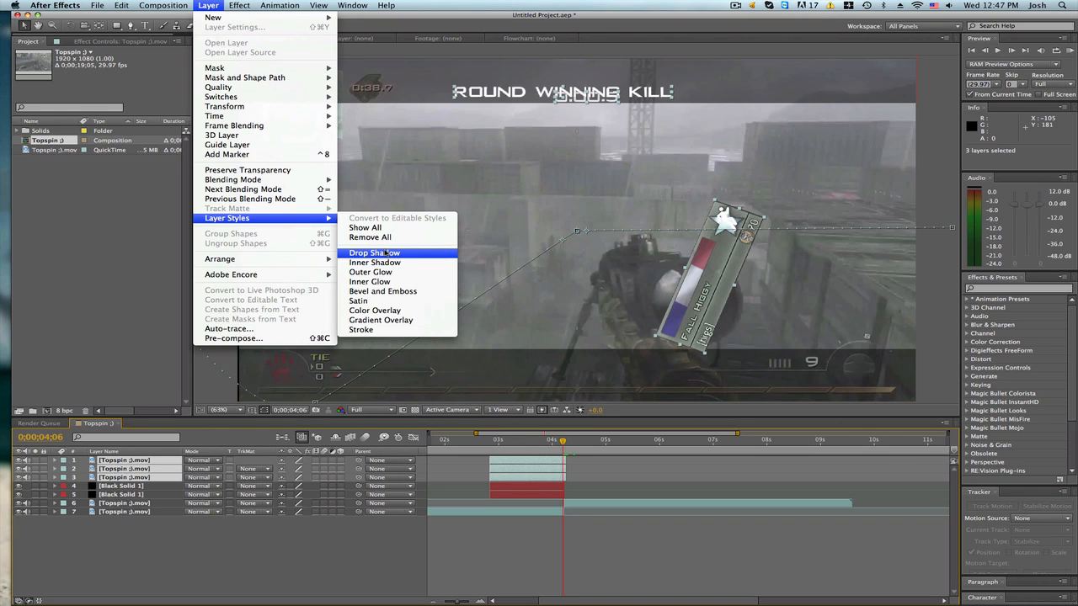
click(374, 253)
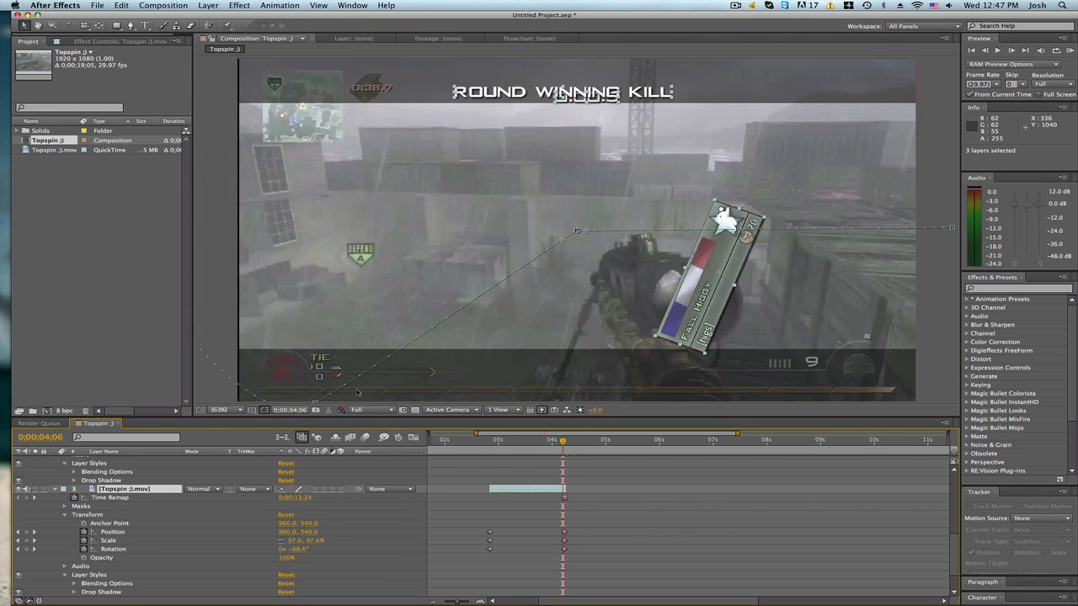
mouse_move(590, 488)
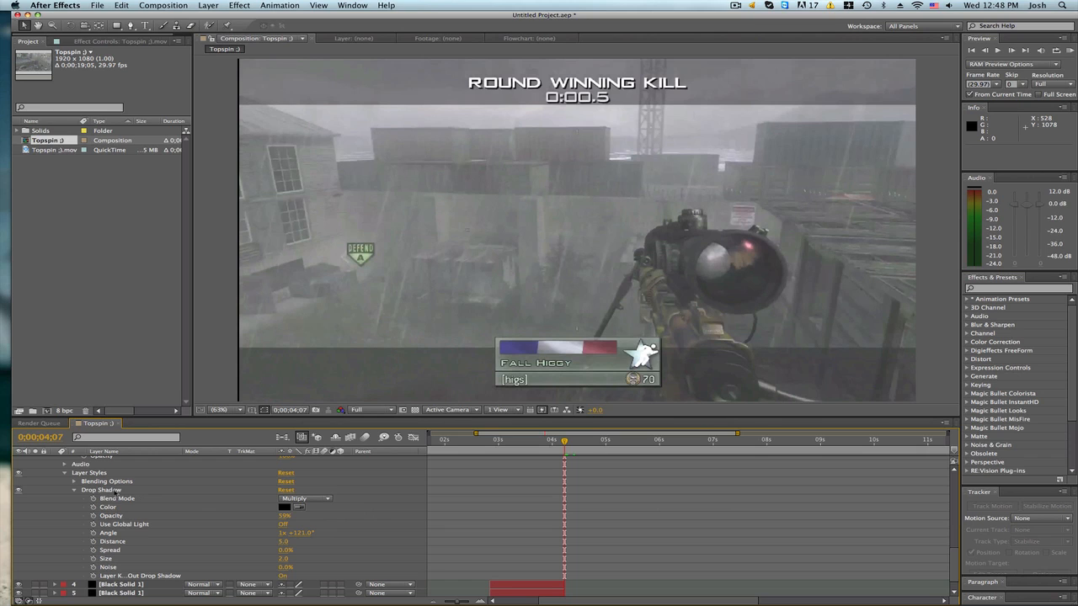
Collapse the overlay layers' drop shadow properties in the Timeline
click(101, 489)
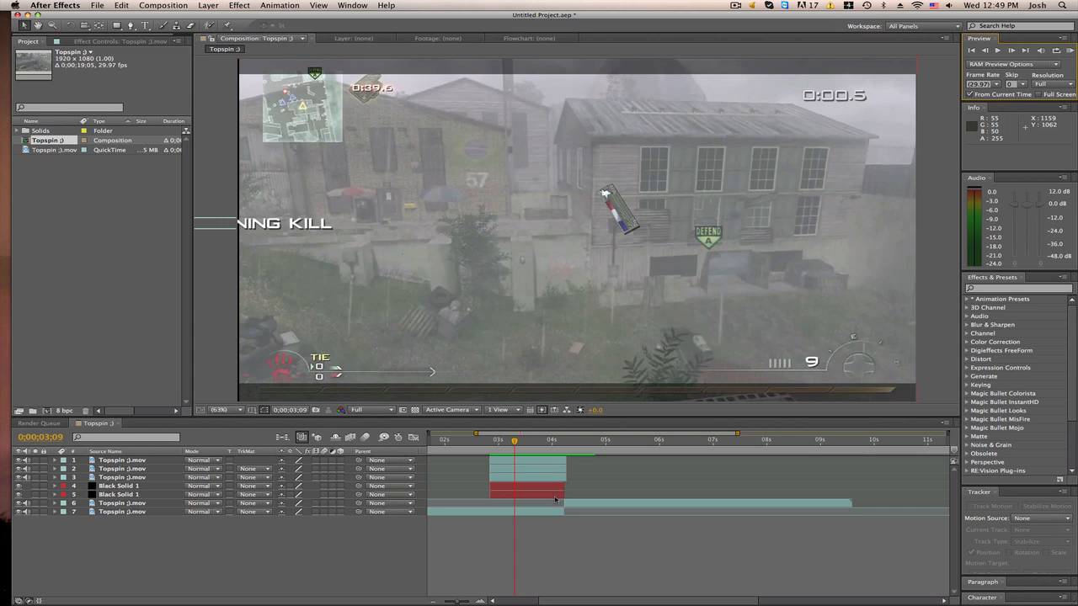
mouse_move(526, 441)
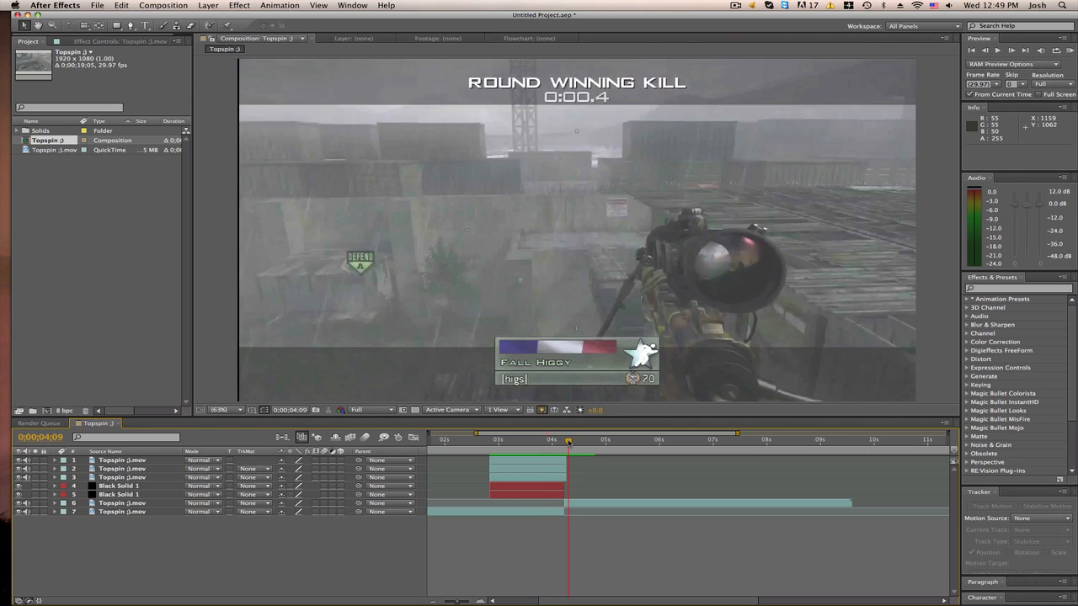
drag(567, 441, 570, 441)
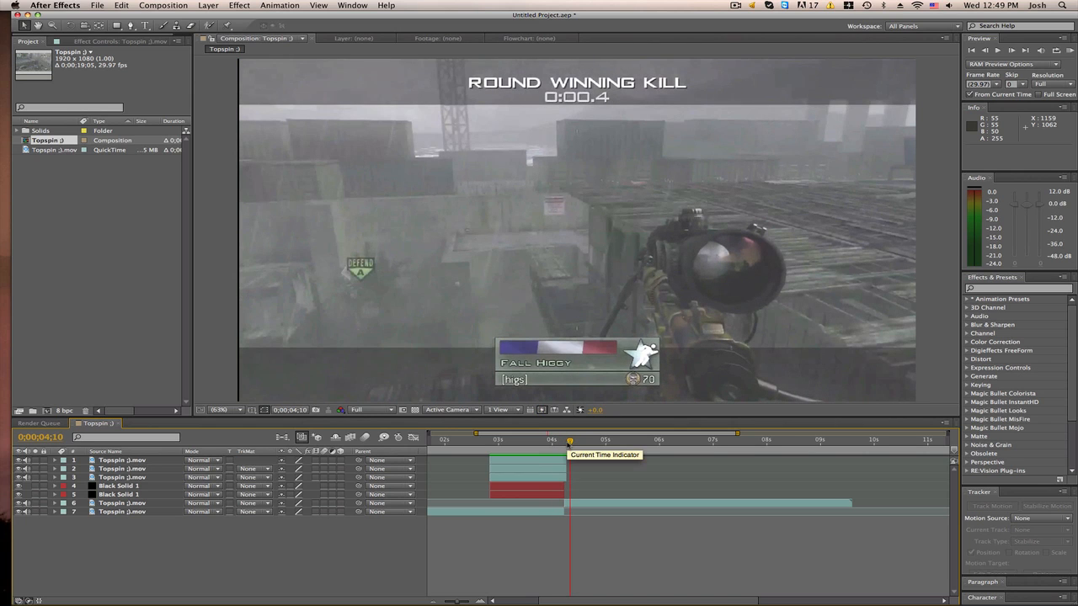